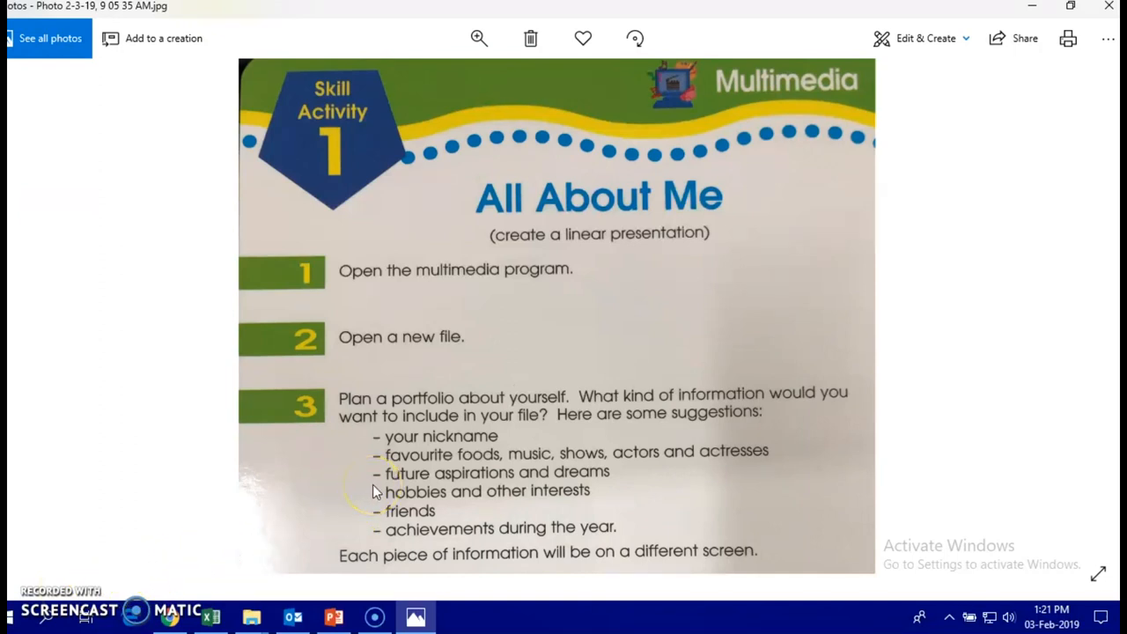
mouse_move(539, 335)
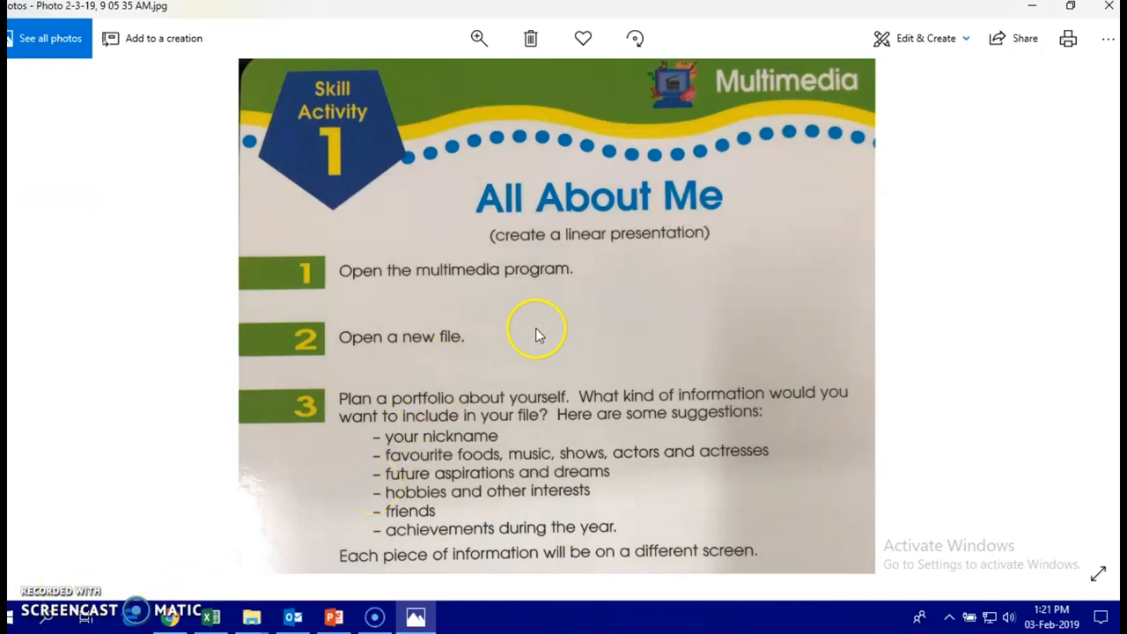
mouse_move(708, 162)
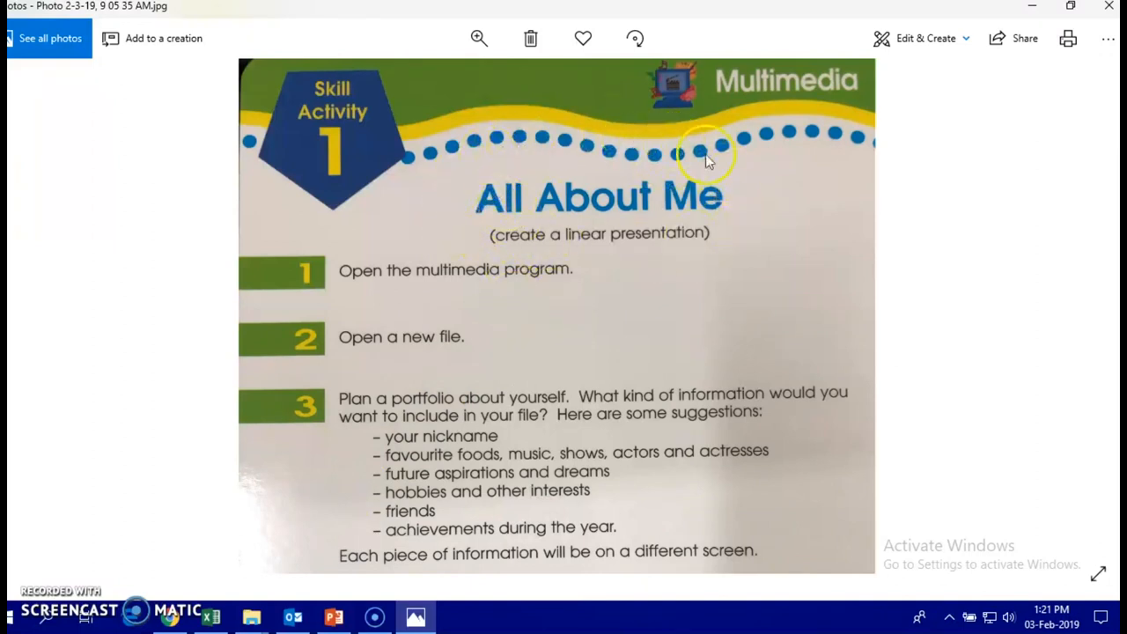
mouse_move(650, 200)
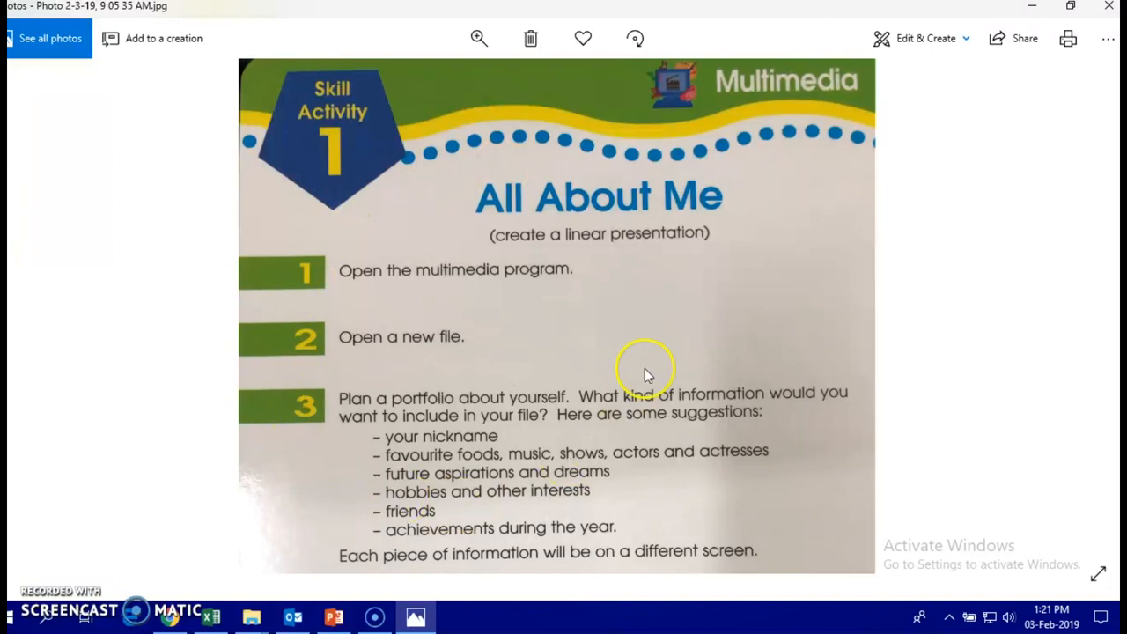
mouse_move(620, 413)
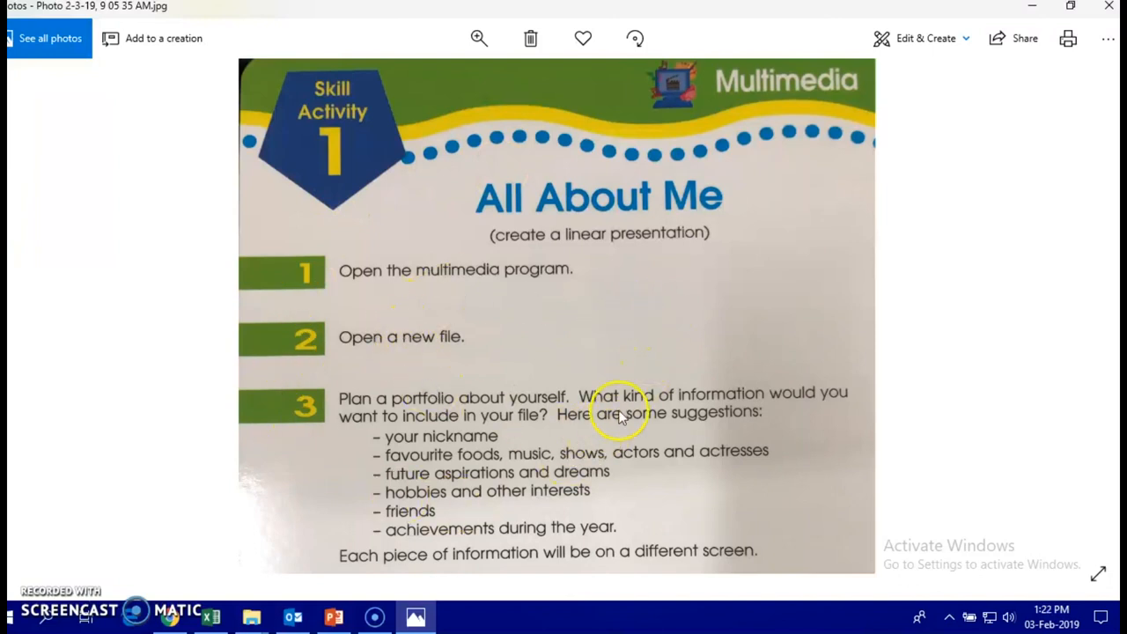
mouse_move(458, 303)
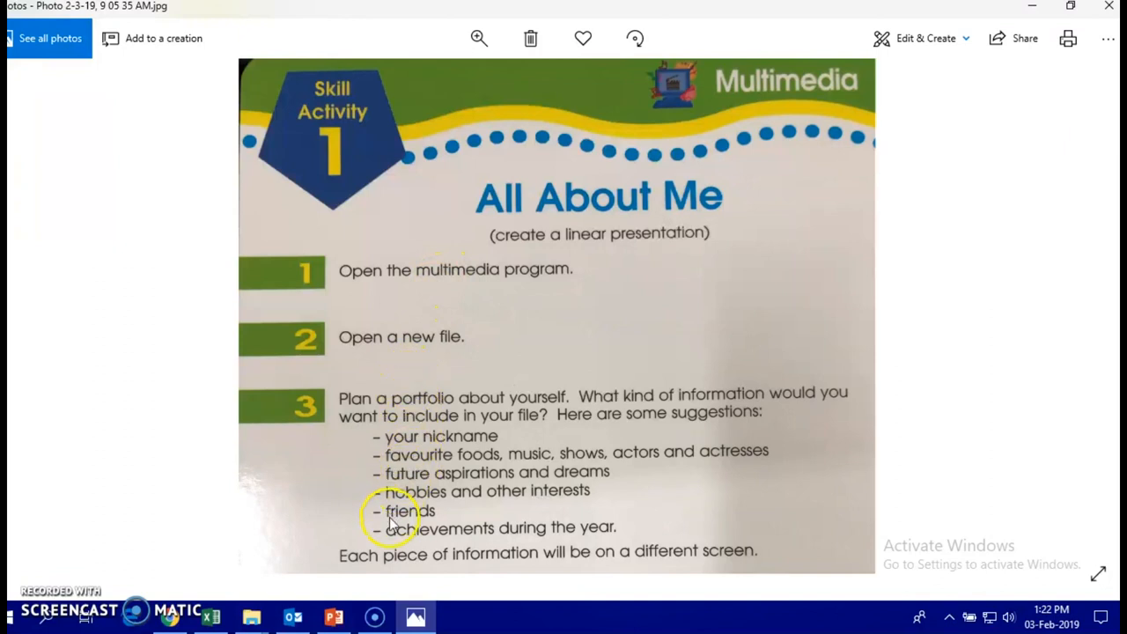
mouse_move(422, 428)
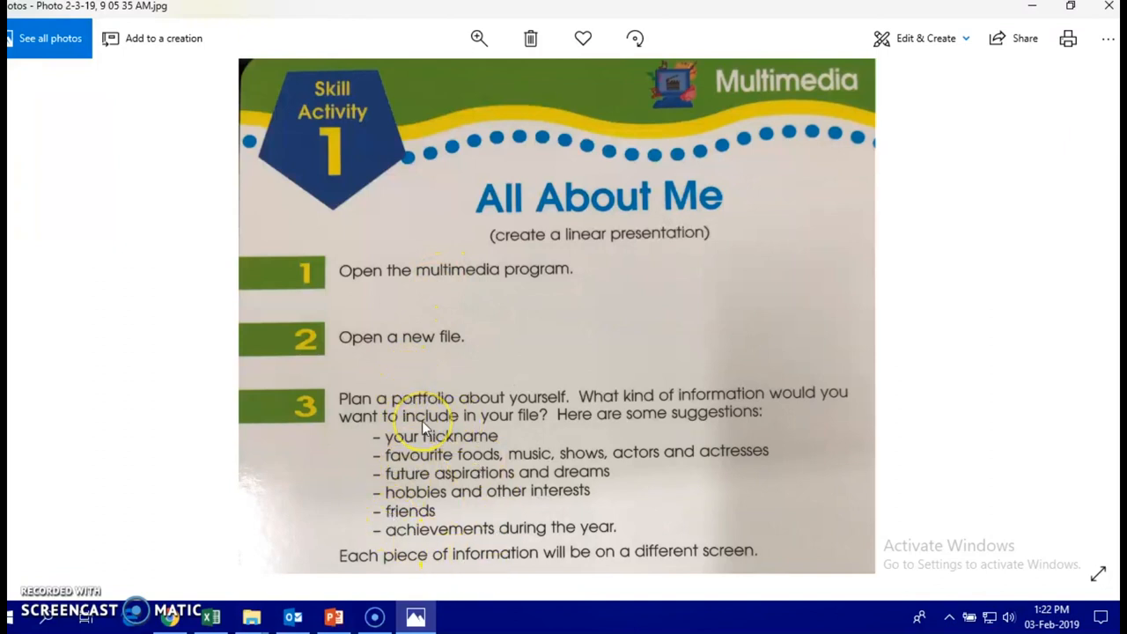
mouse_move(426, 491)
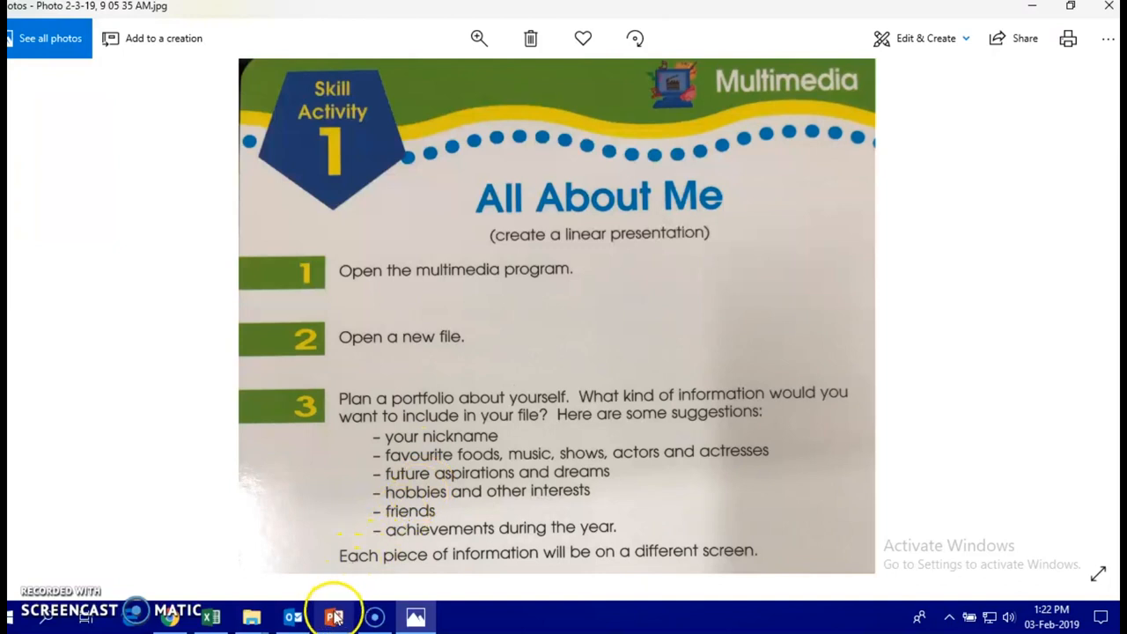
mouse_move(332, 616)
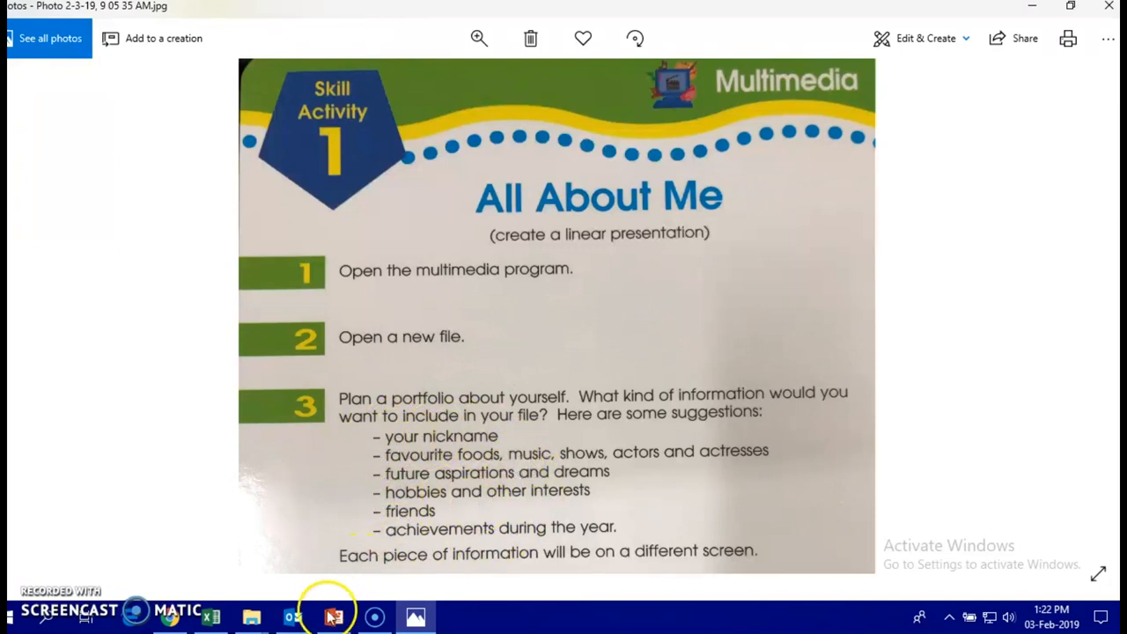
Return to the Introduction slide of the presentation and select its bullet list area.
click(333, 616)
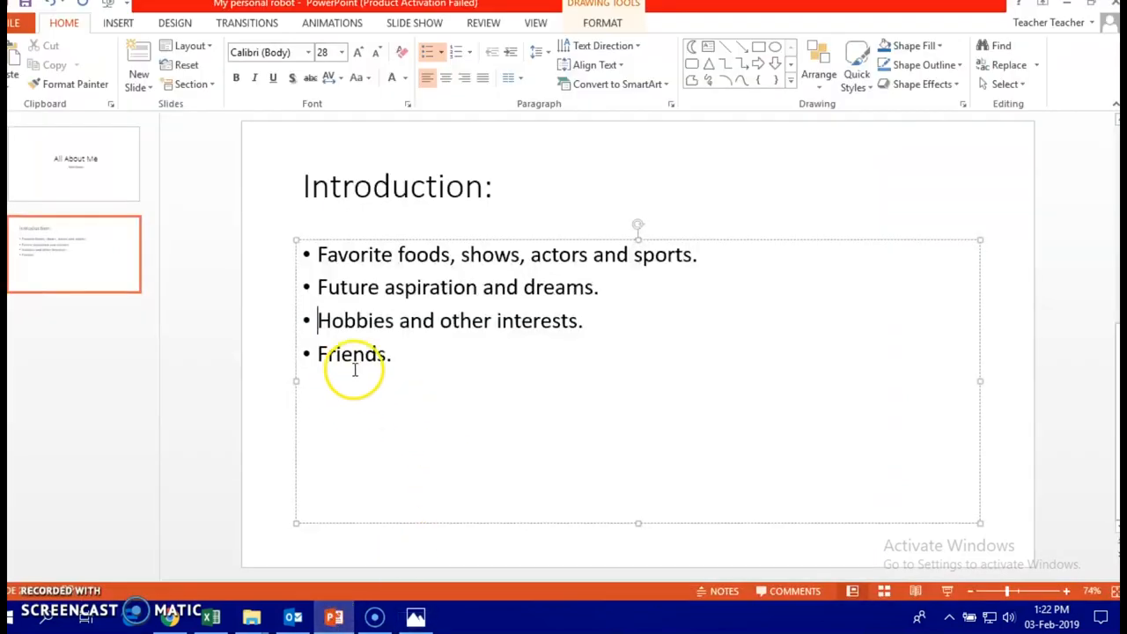
mouse_move(420, 359)
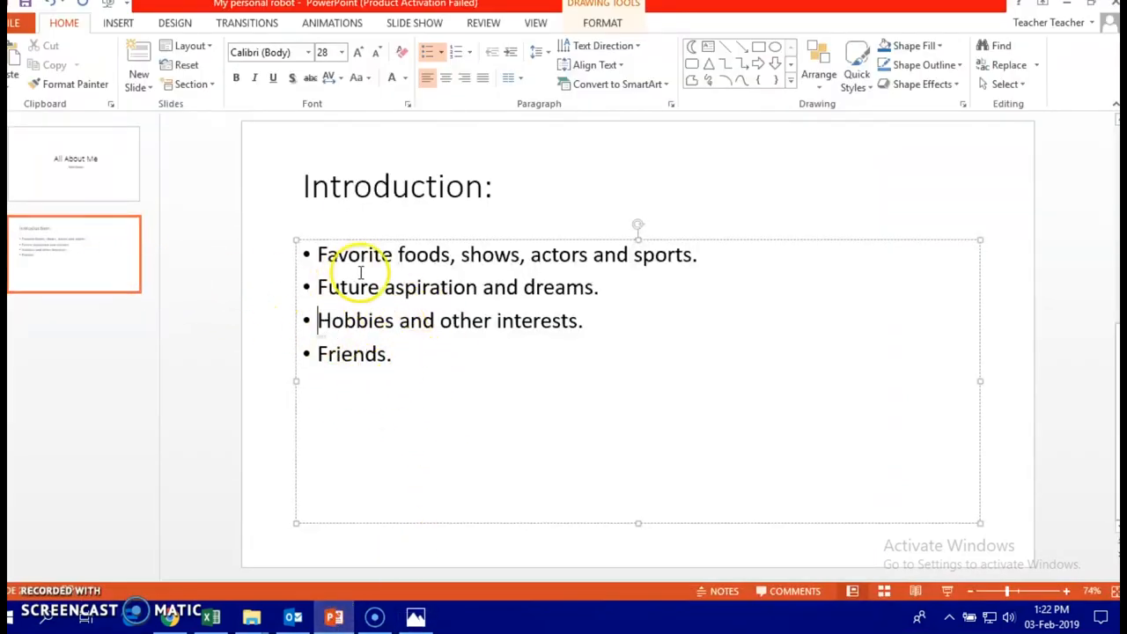
click(74, 162)
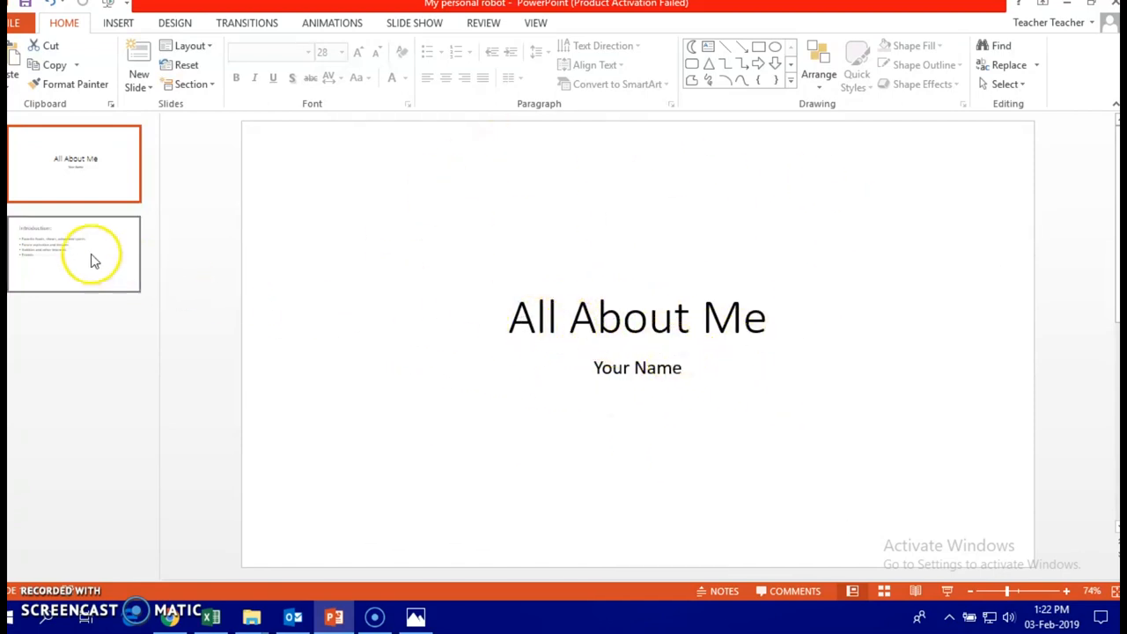
click(74, 254)
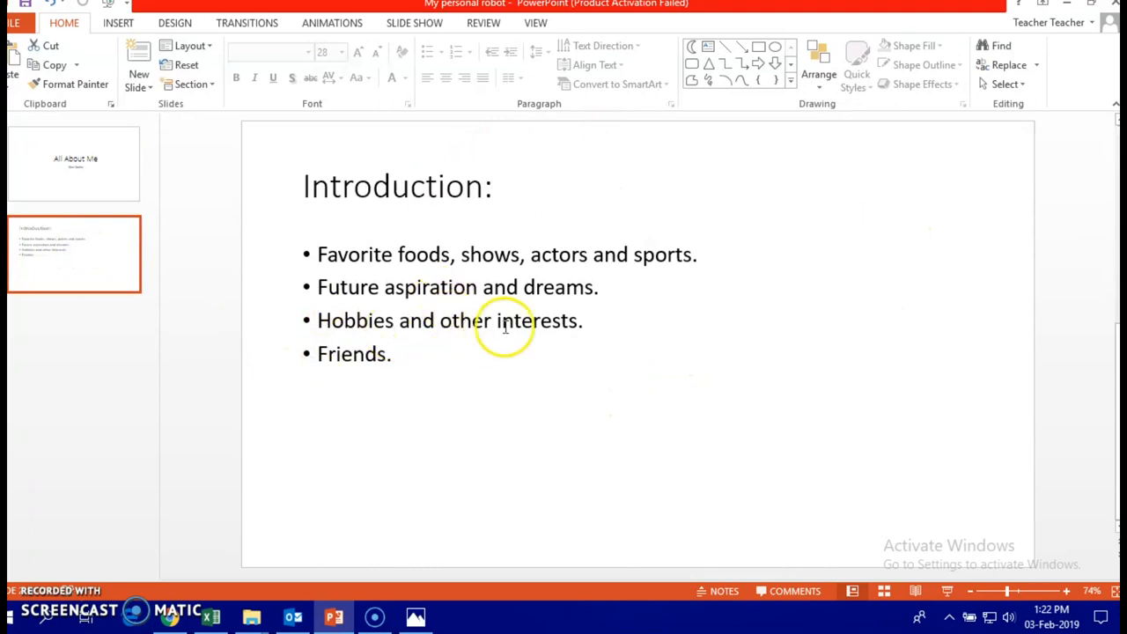
mouse_move(361, 215)
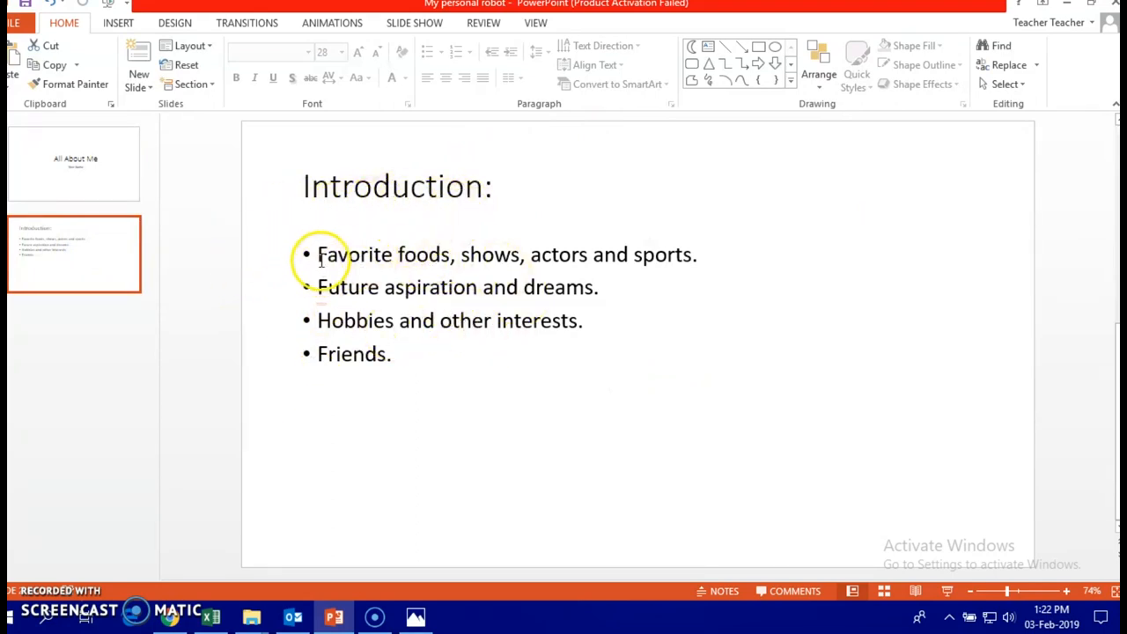
click(395, 352)
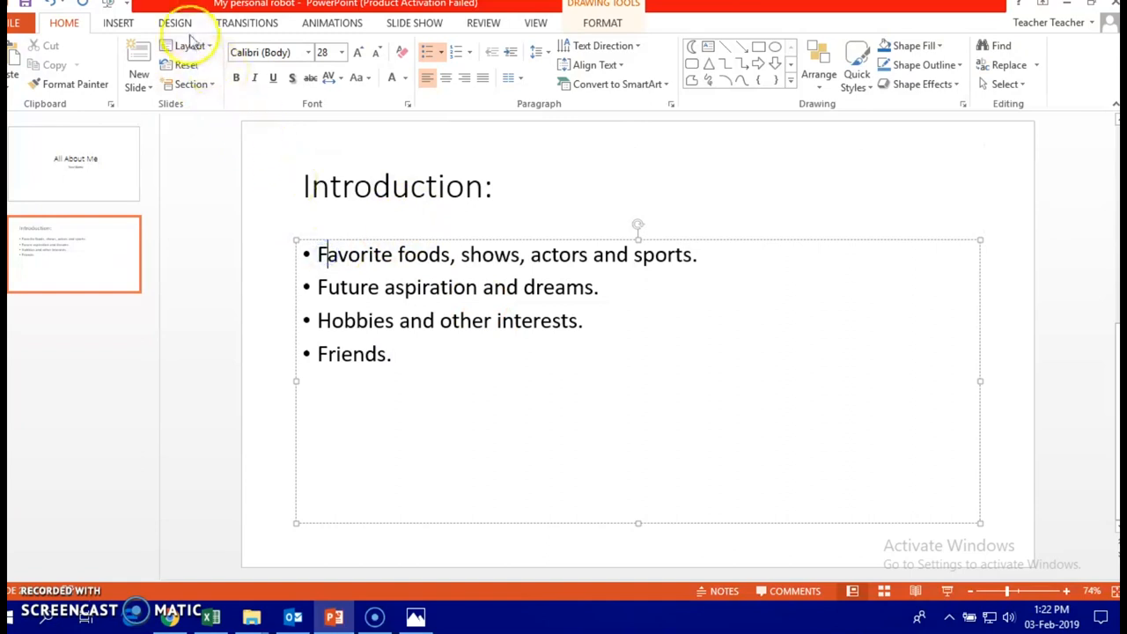
Insert a Smiley Face shape at the top-right and give it a yellow shape style.
click(118, 21)
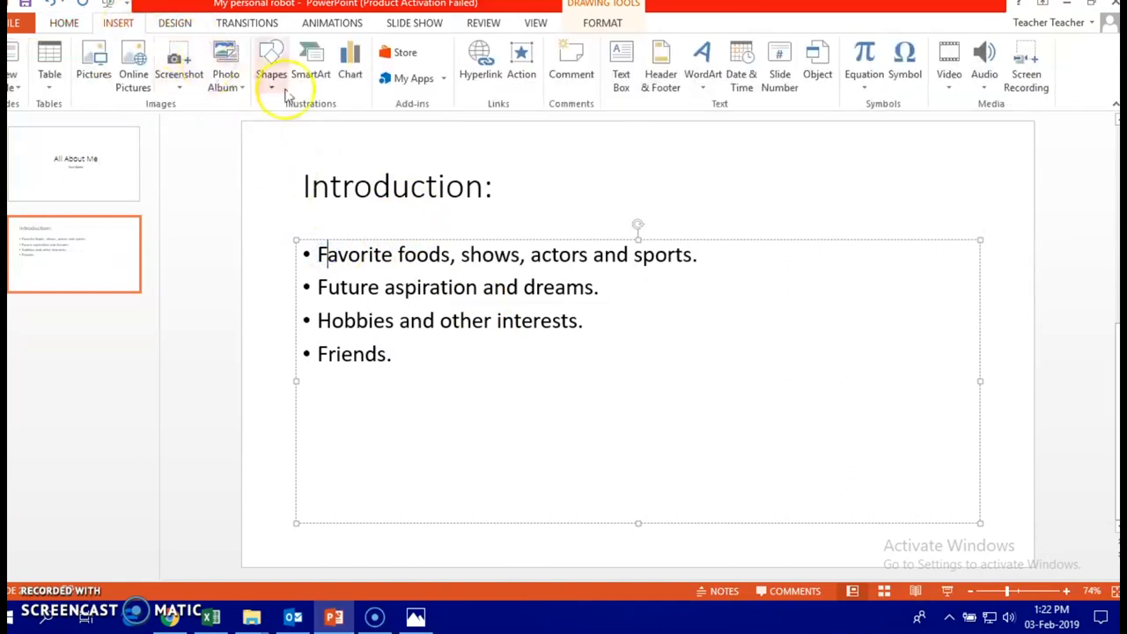
click(271, 67)
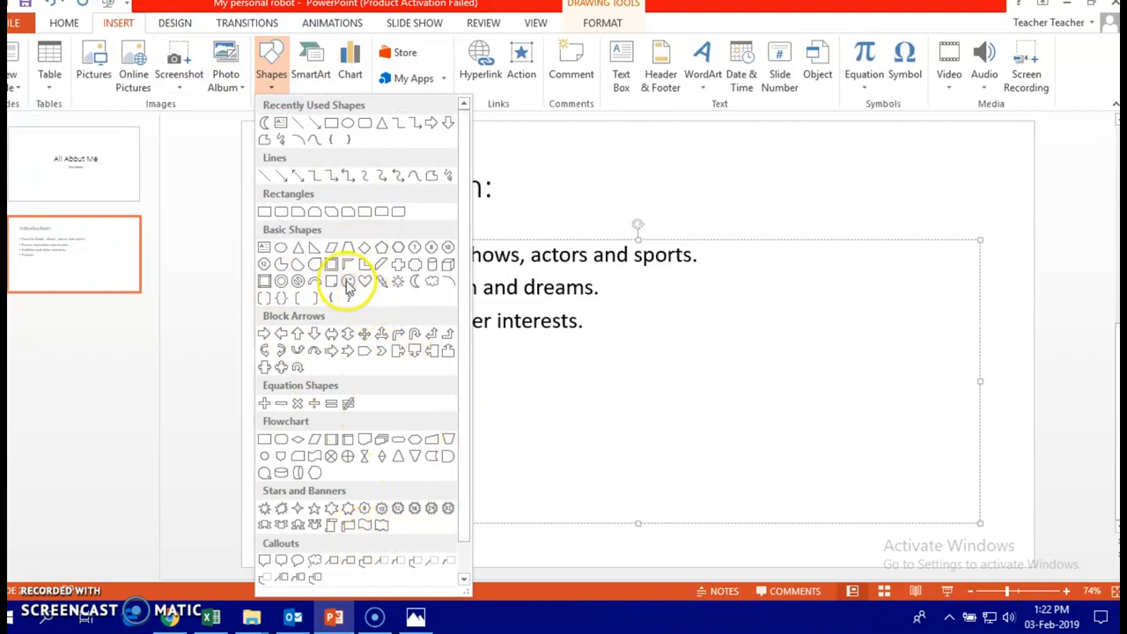
click(349, 282)
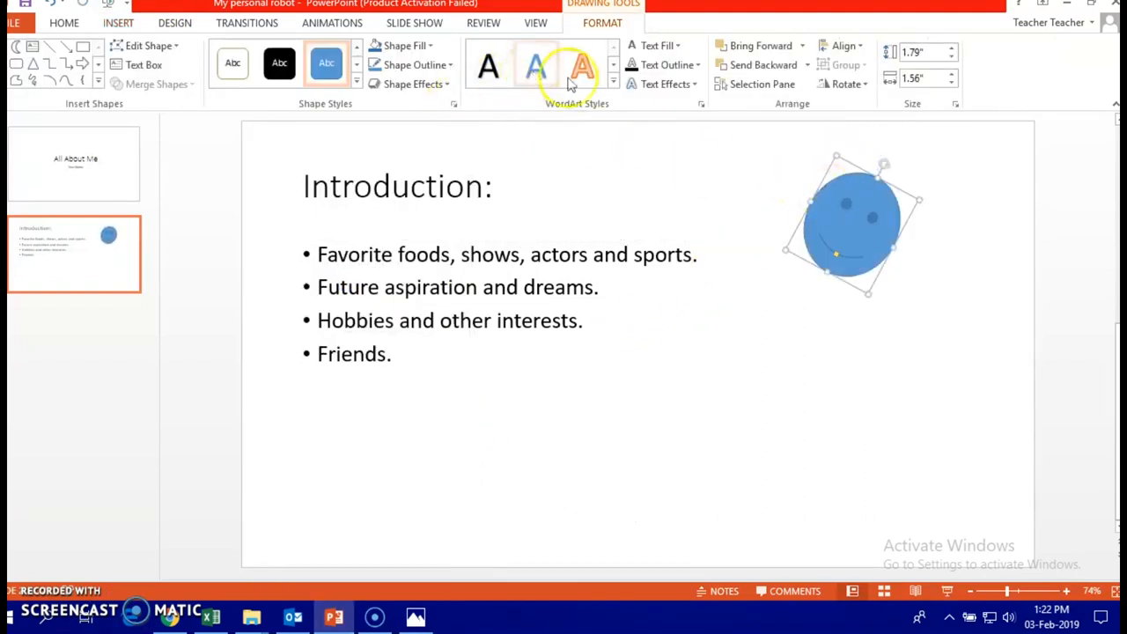
click(613, 85)
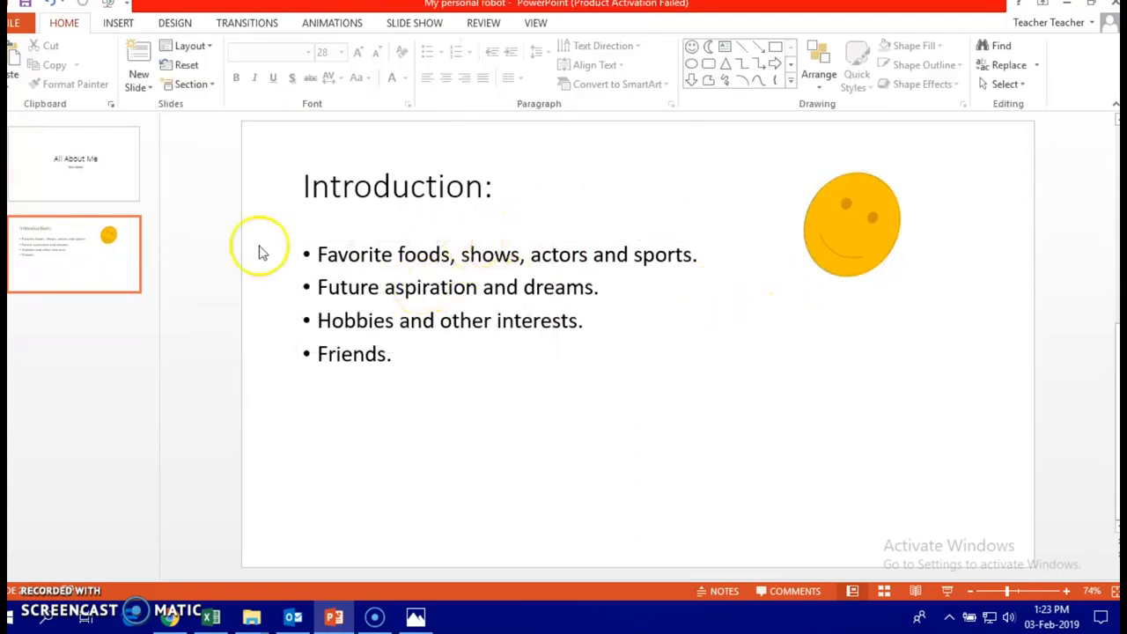
mouse_move(386, 321)
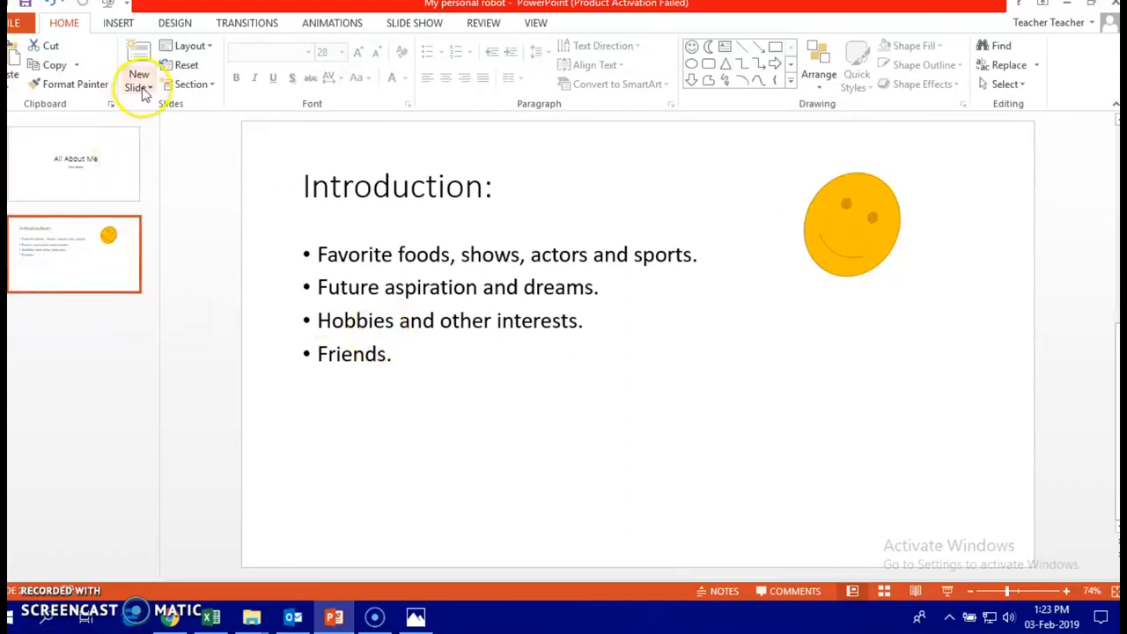
Add a Title and Content slide titled 'Favorite foods, shows, actors and sports.'.
click(137, 84)
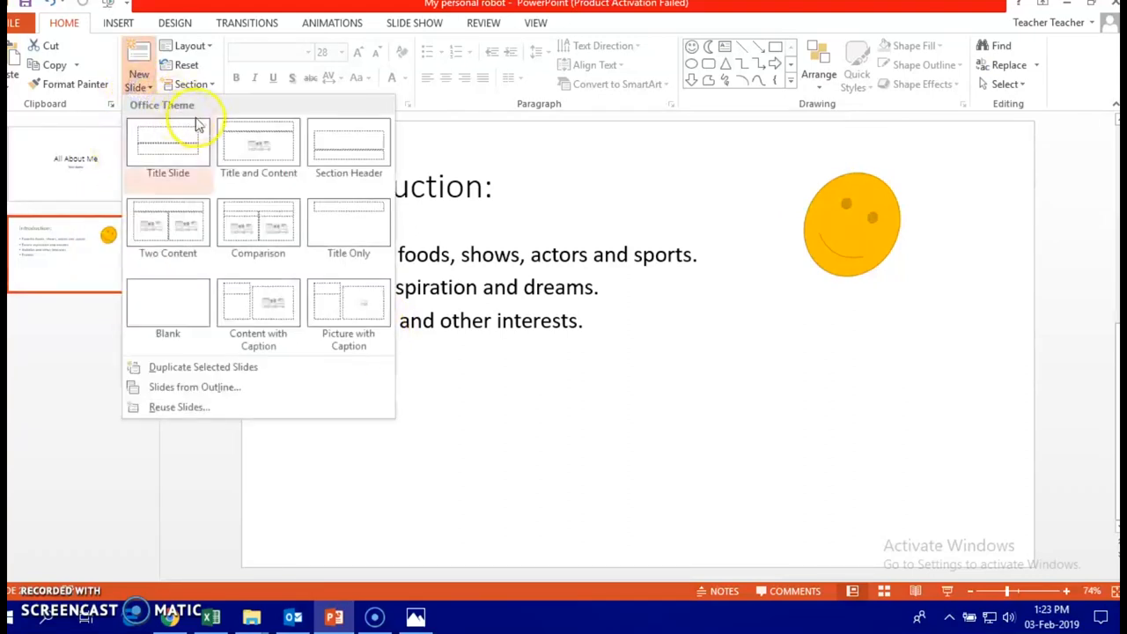
mouse_move(257, 144)
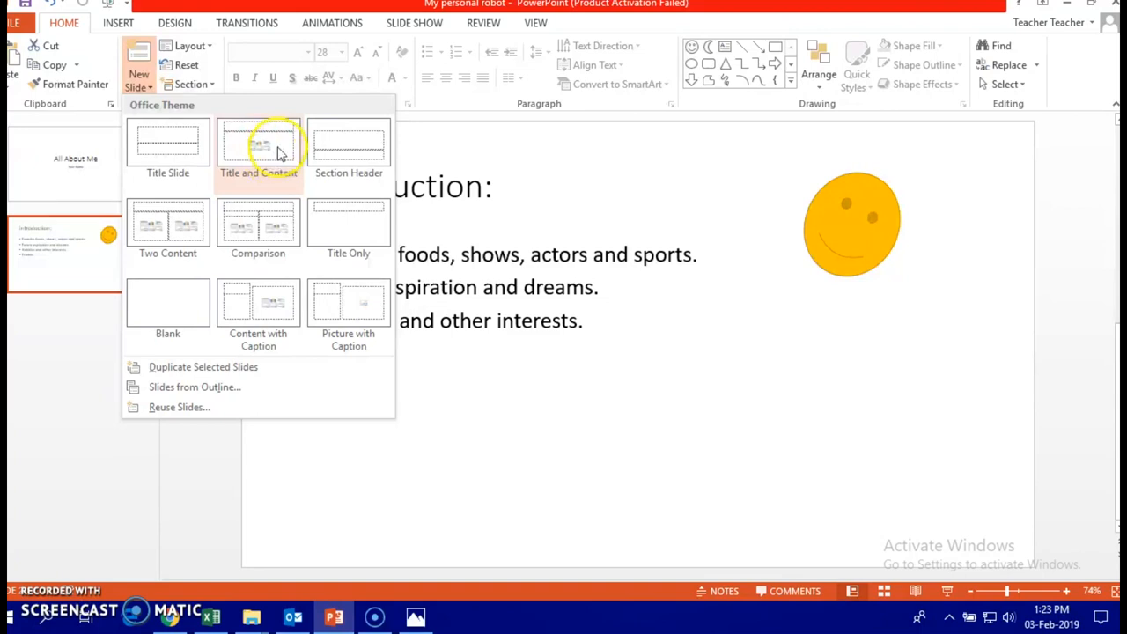
click(257, 144)
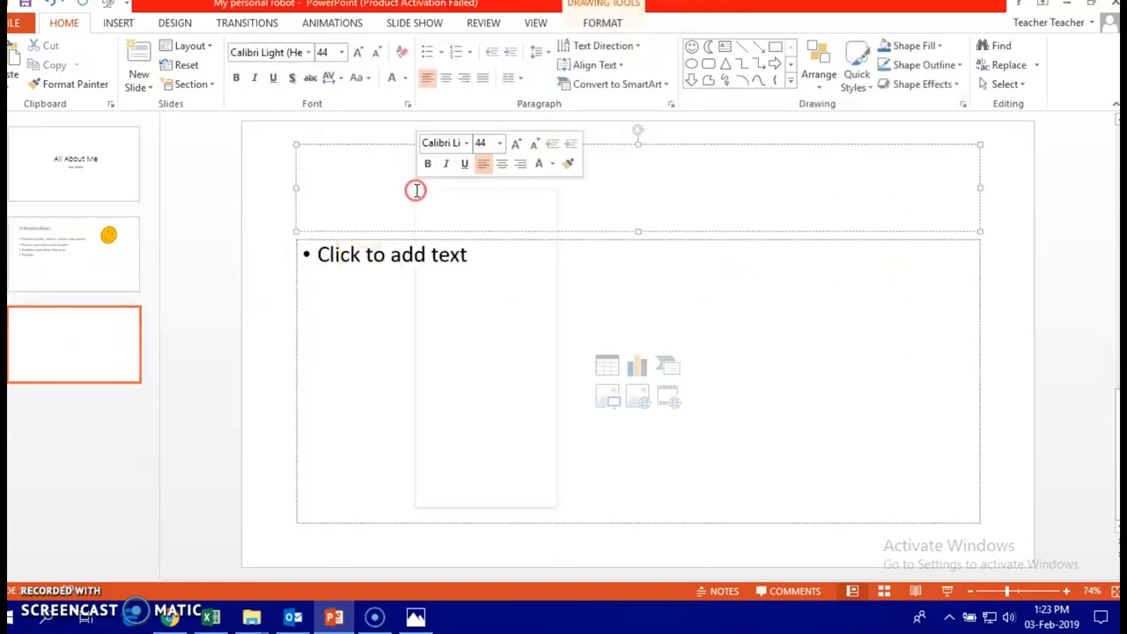
text(Favorite foods, shows, actors and sports.)
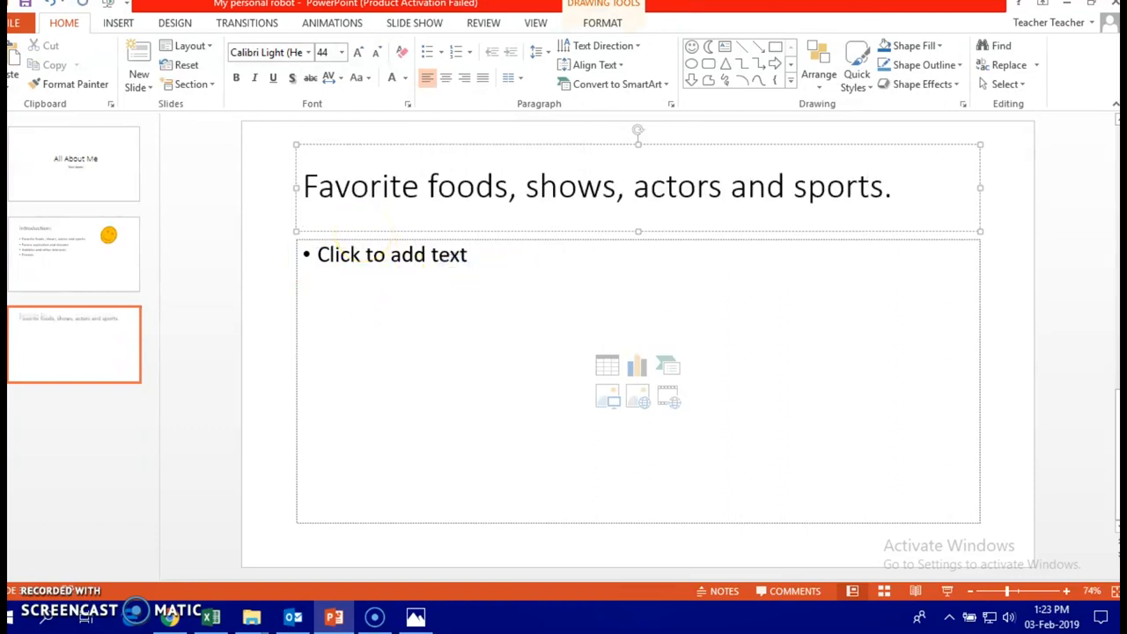
text(=)
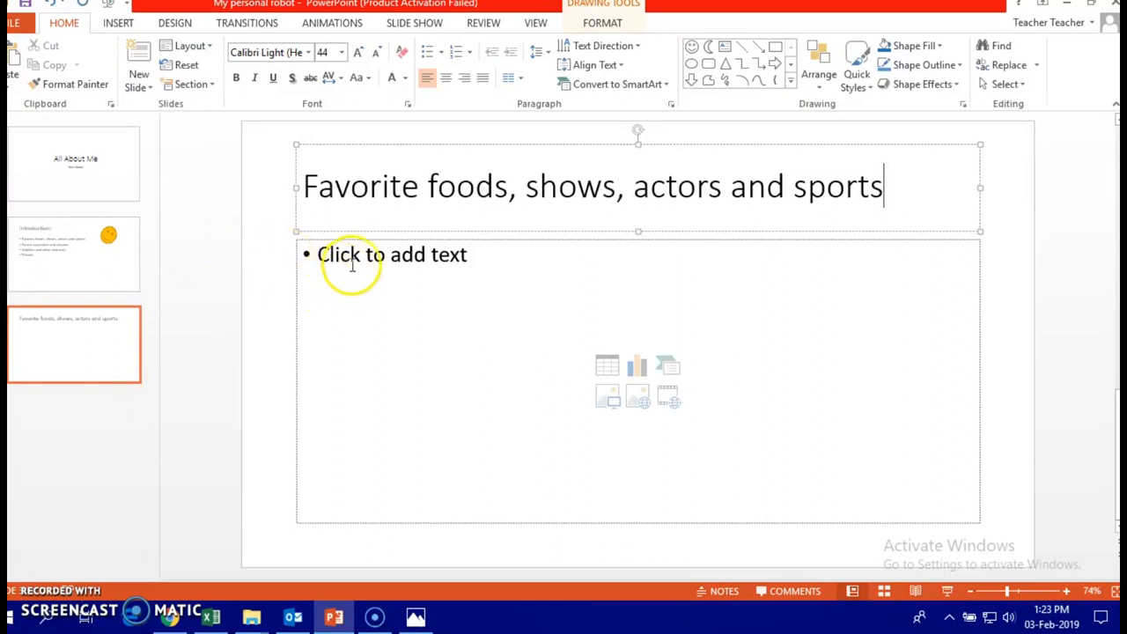
Write the bullets 'I like burger.' and 'My favorite show is barney'.
click(584, 334)
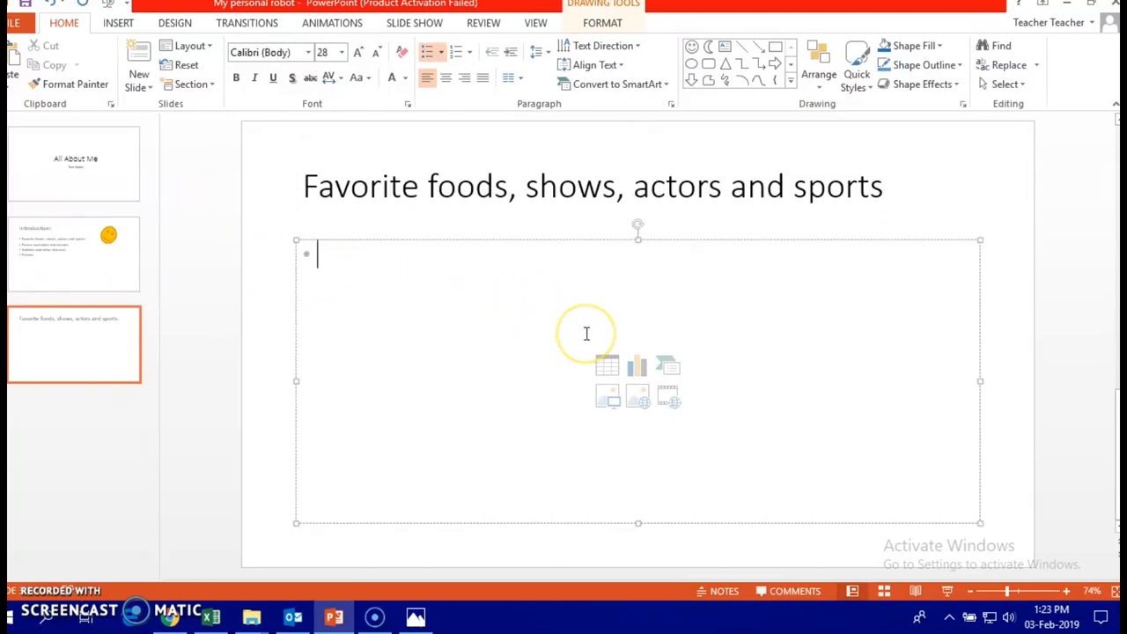
text(I like)
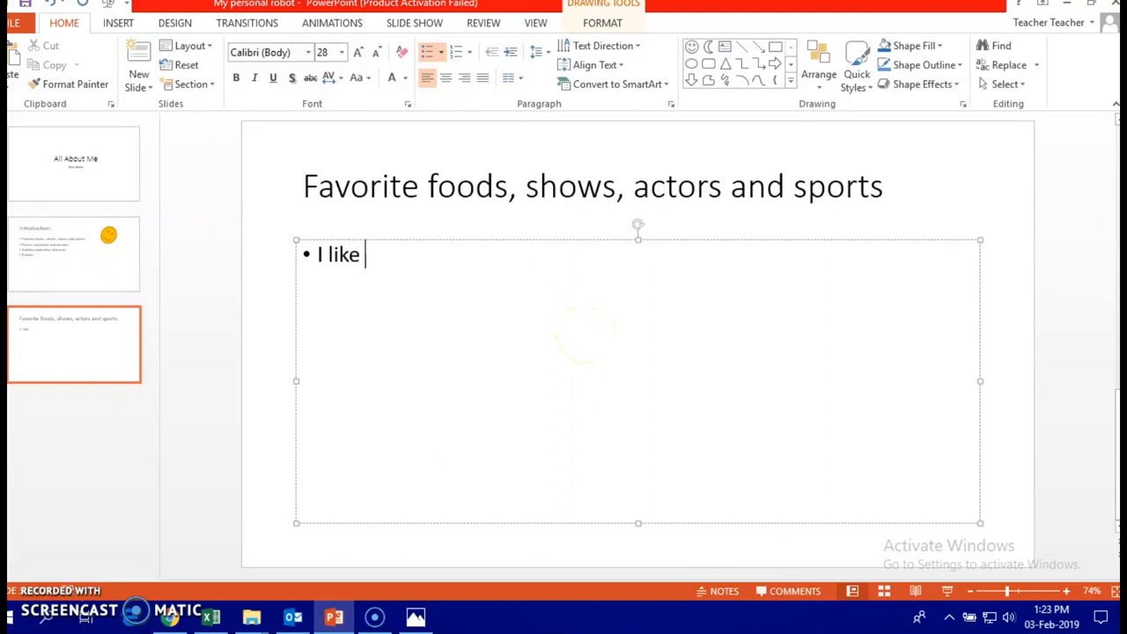
text(burger)
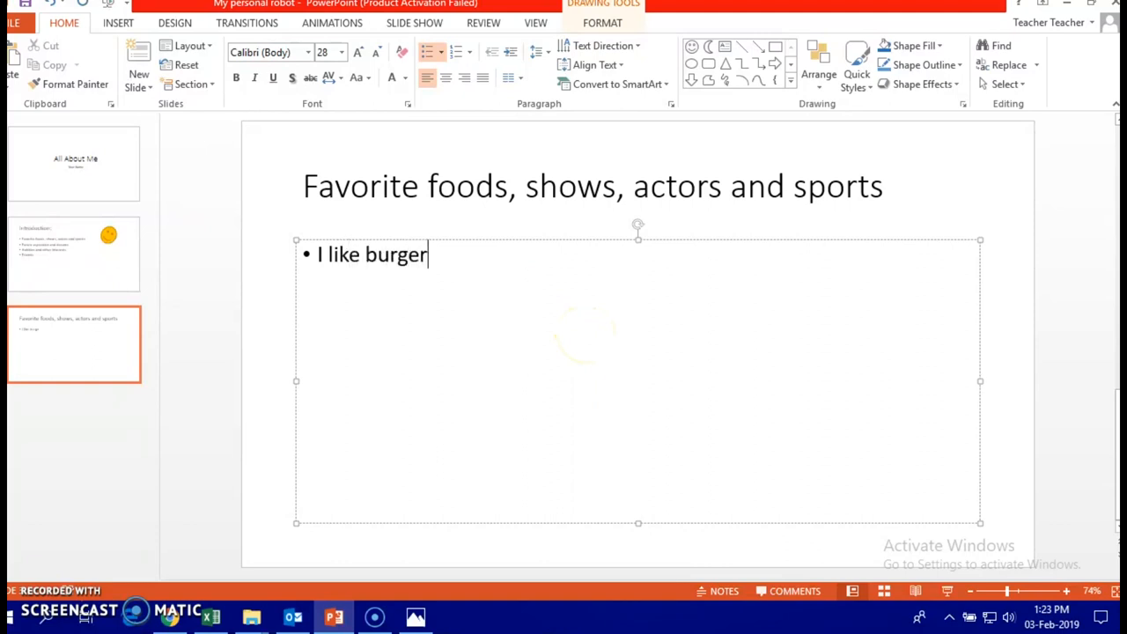
text(.)
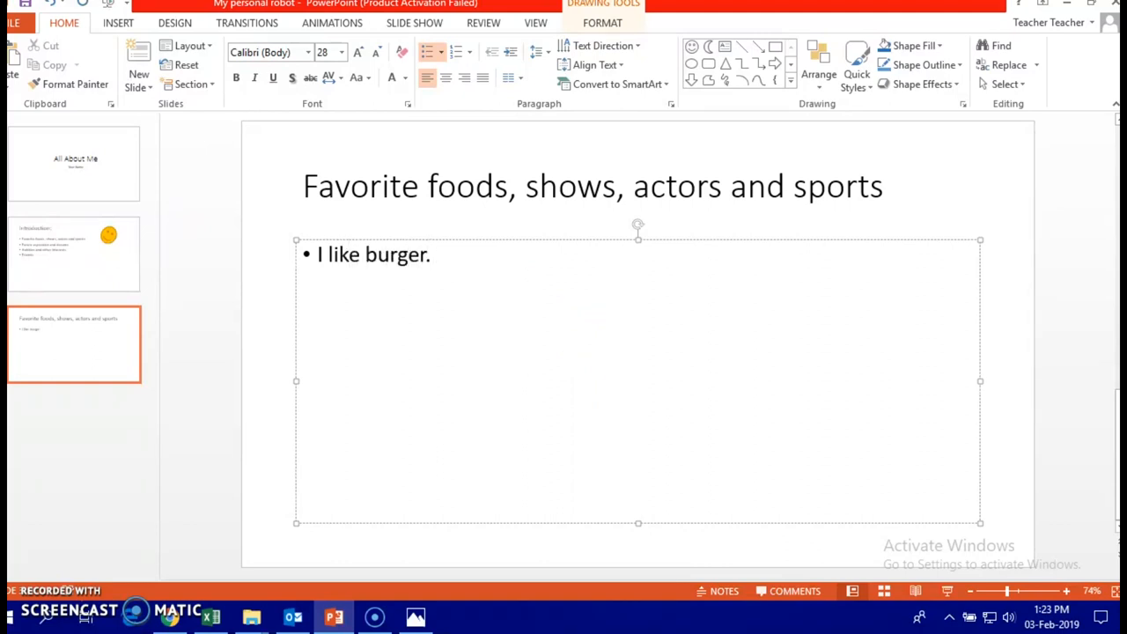
key(enter)
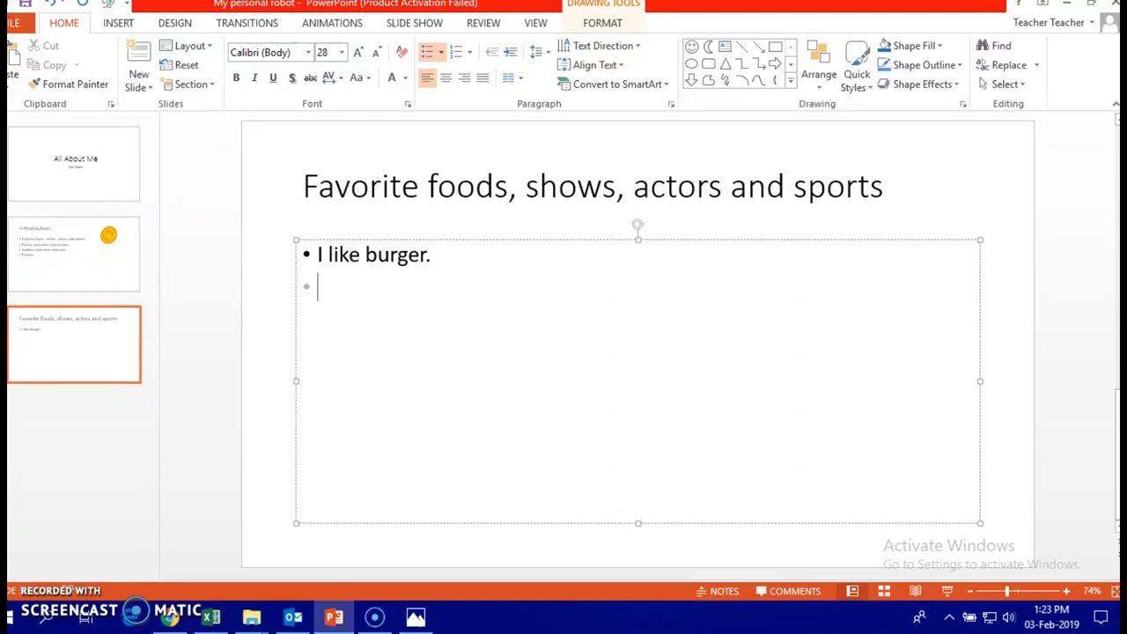
text(My favor)
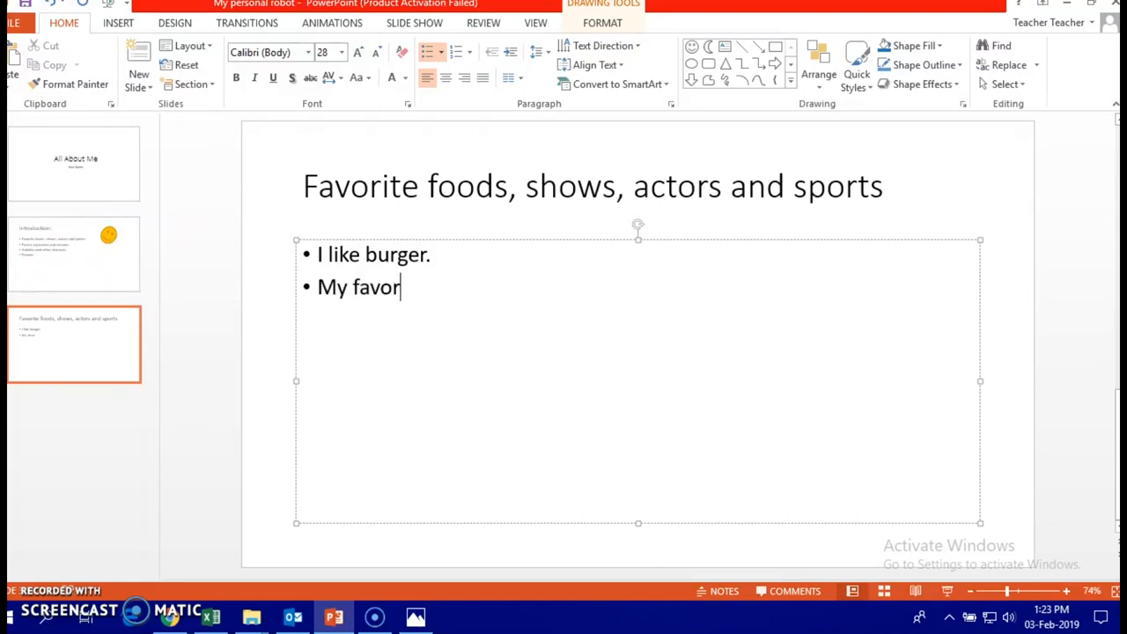
text(ite sho)
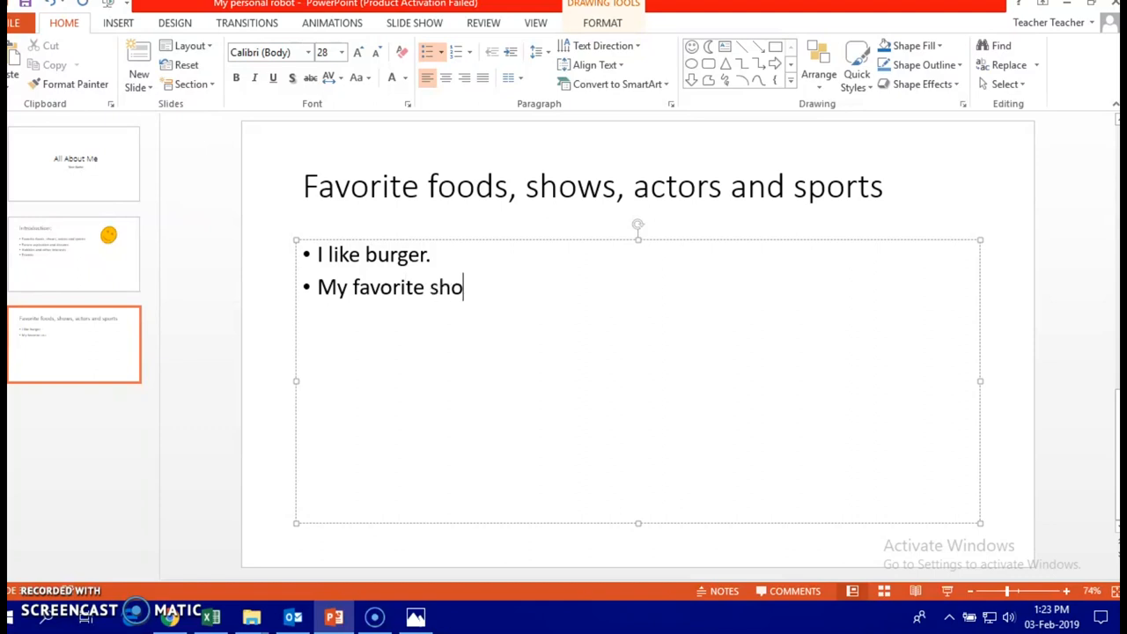
text(w is)
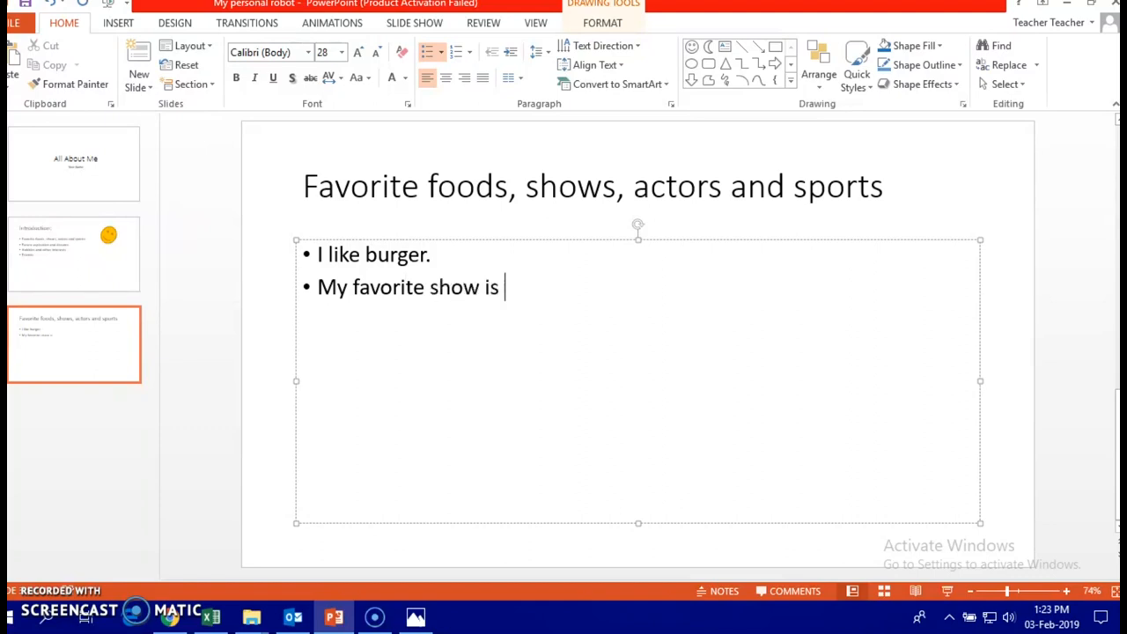
text(barney.)
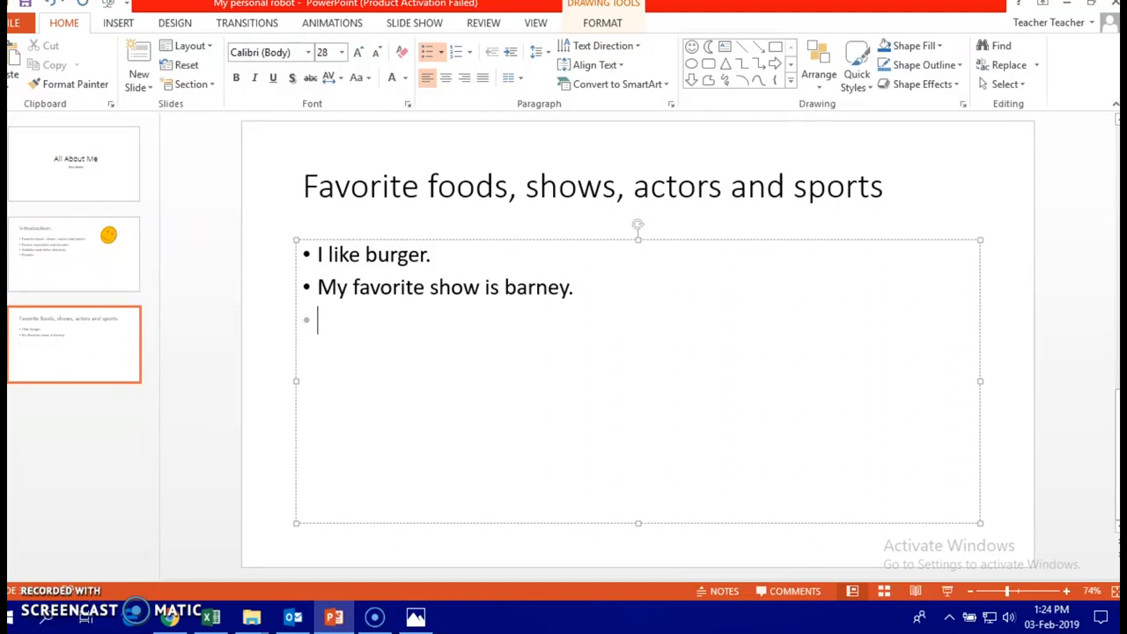
Remove 'actors' from the title and add the bullet 'I love playing basketball.'.
double_click(676, 187)
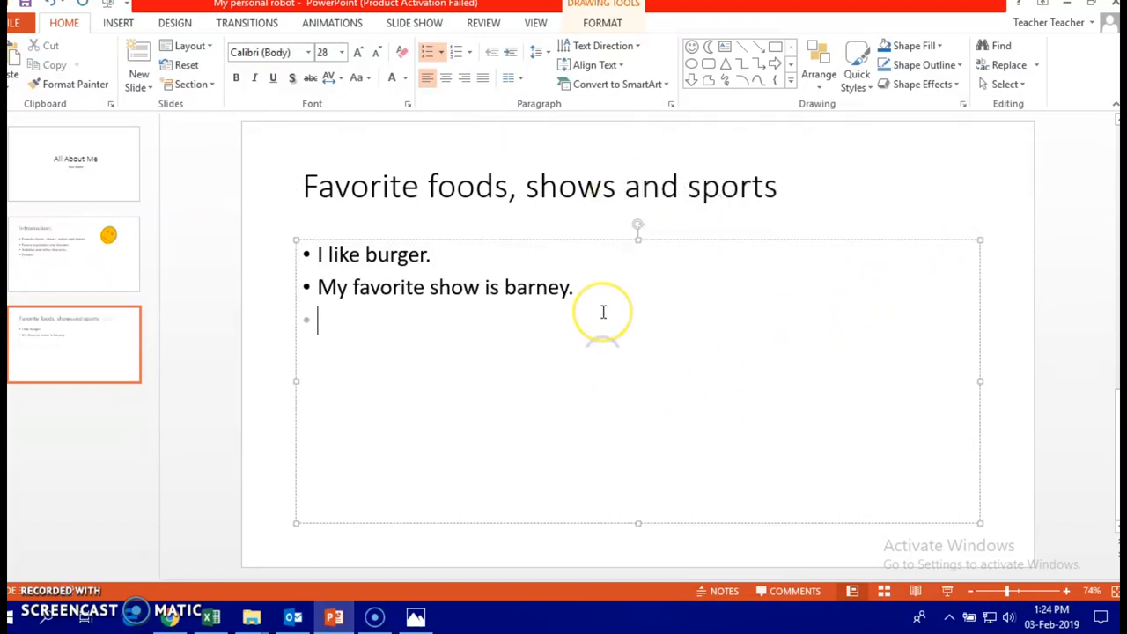
text(I)
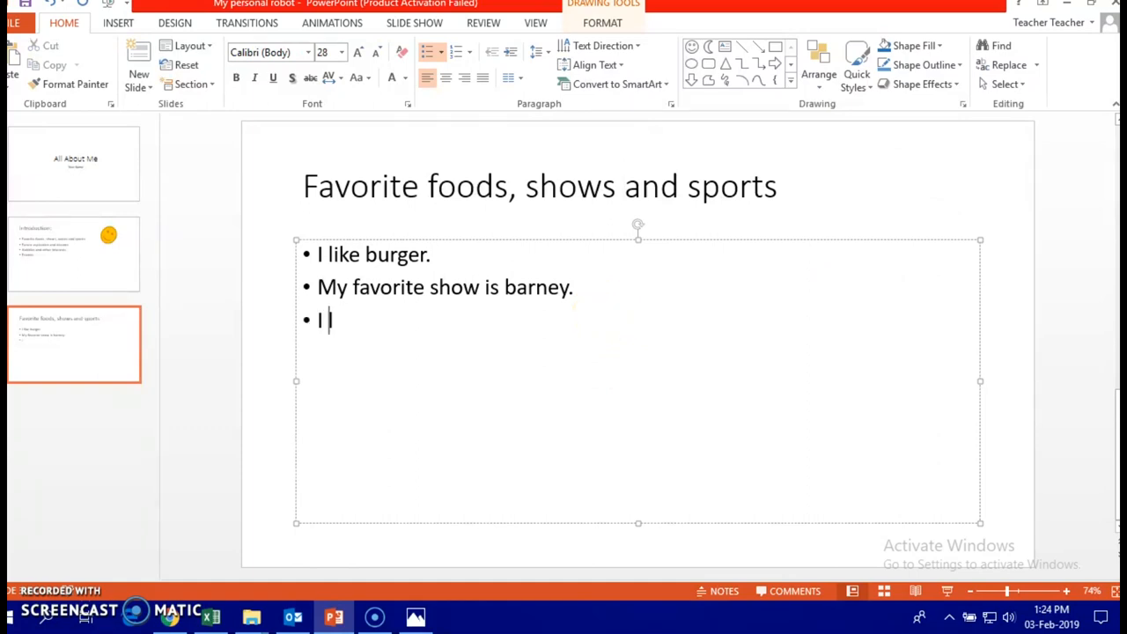
text(love play)
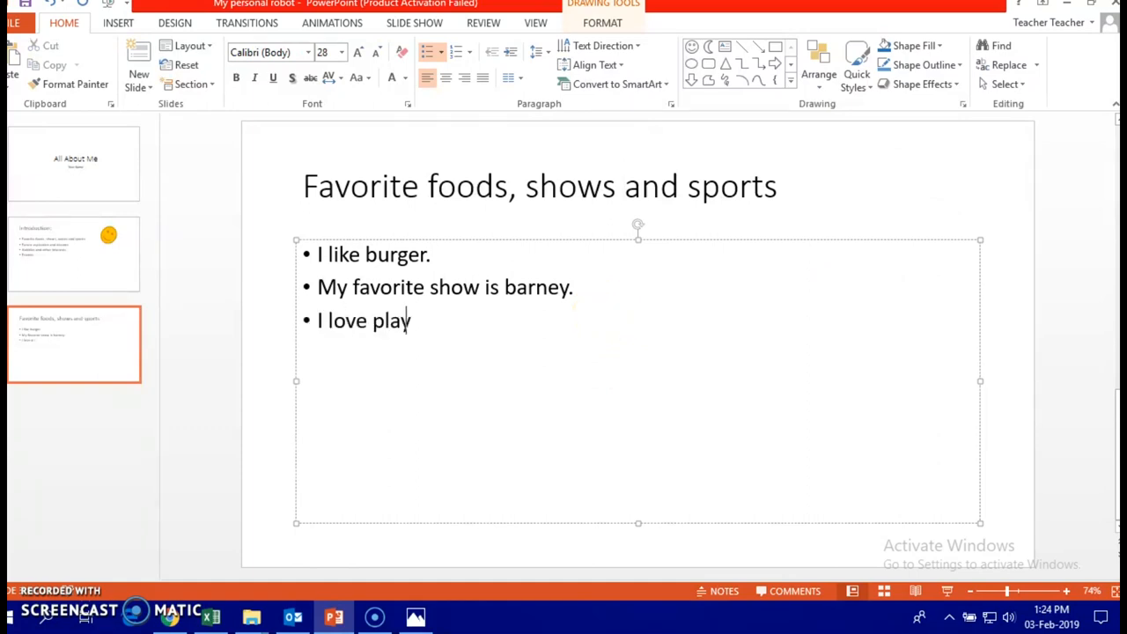
text(ing)
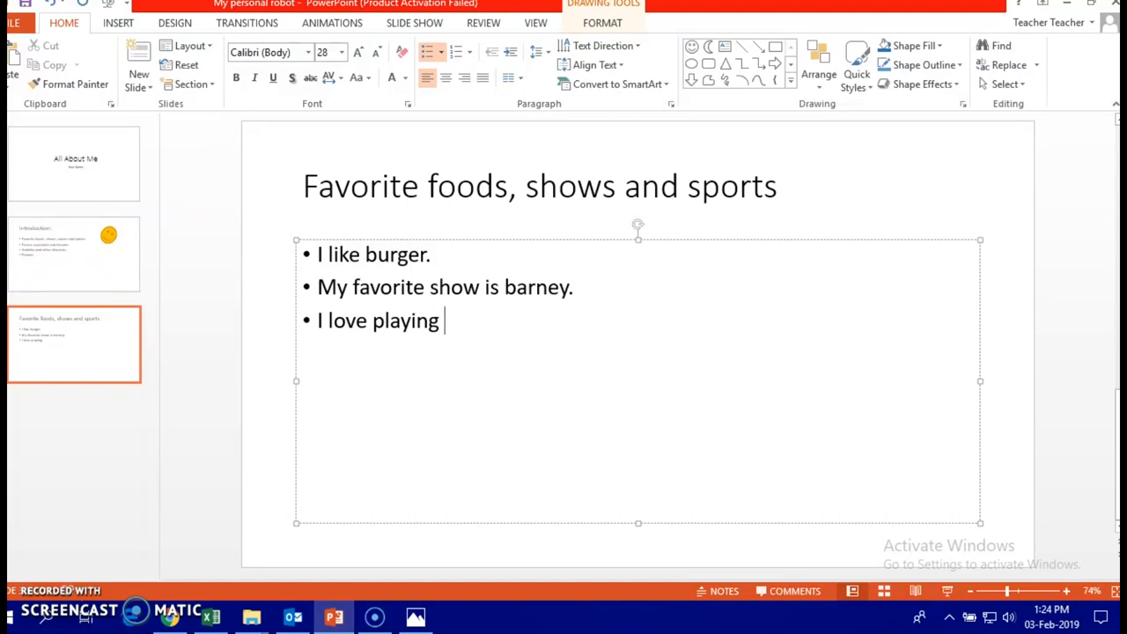
text(bas)
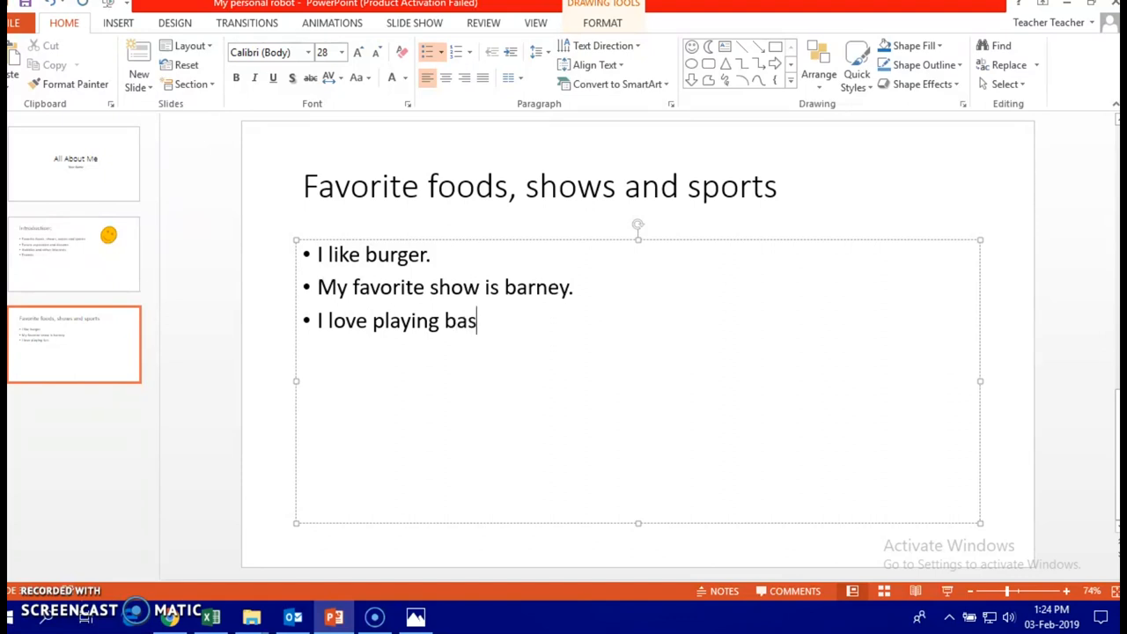
text(ketb)
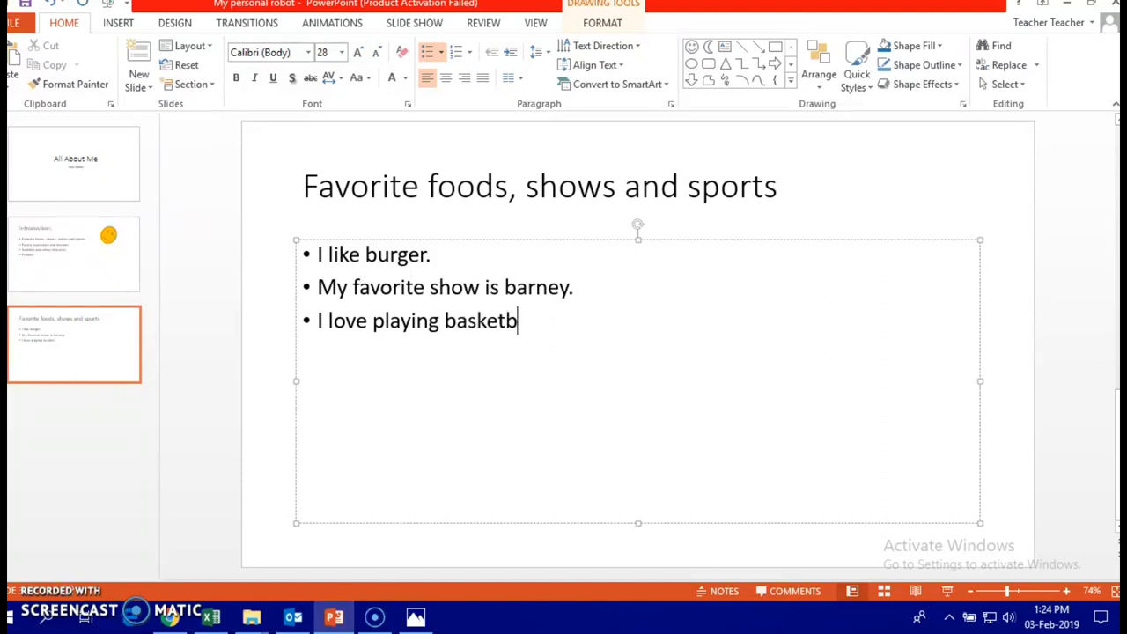
text(all.)
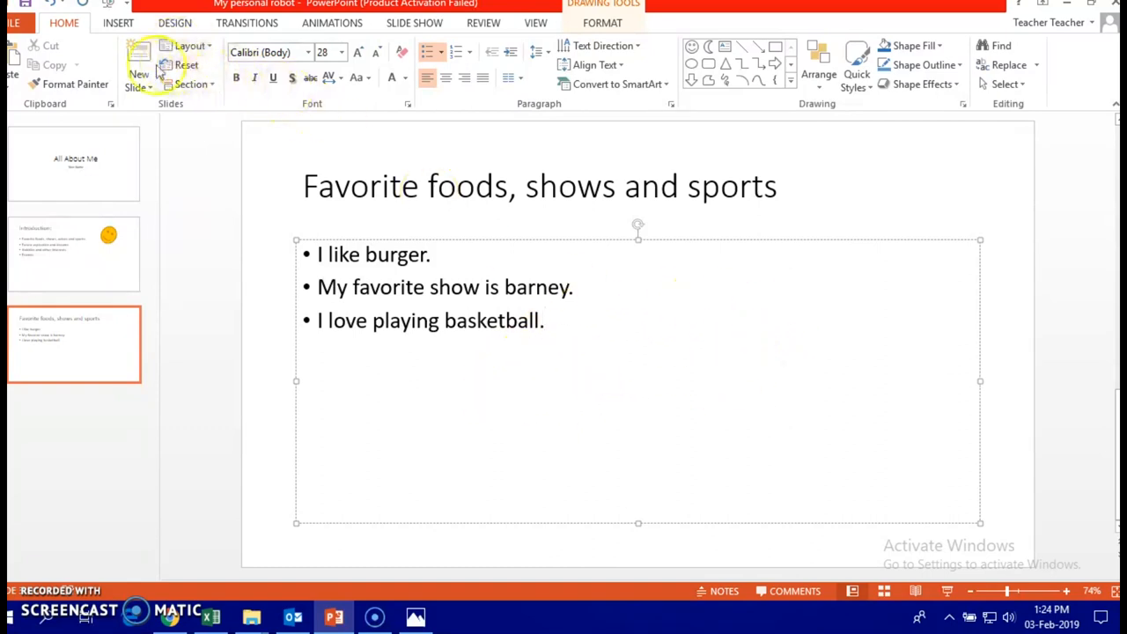
click(118, 21)
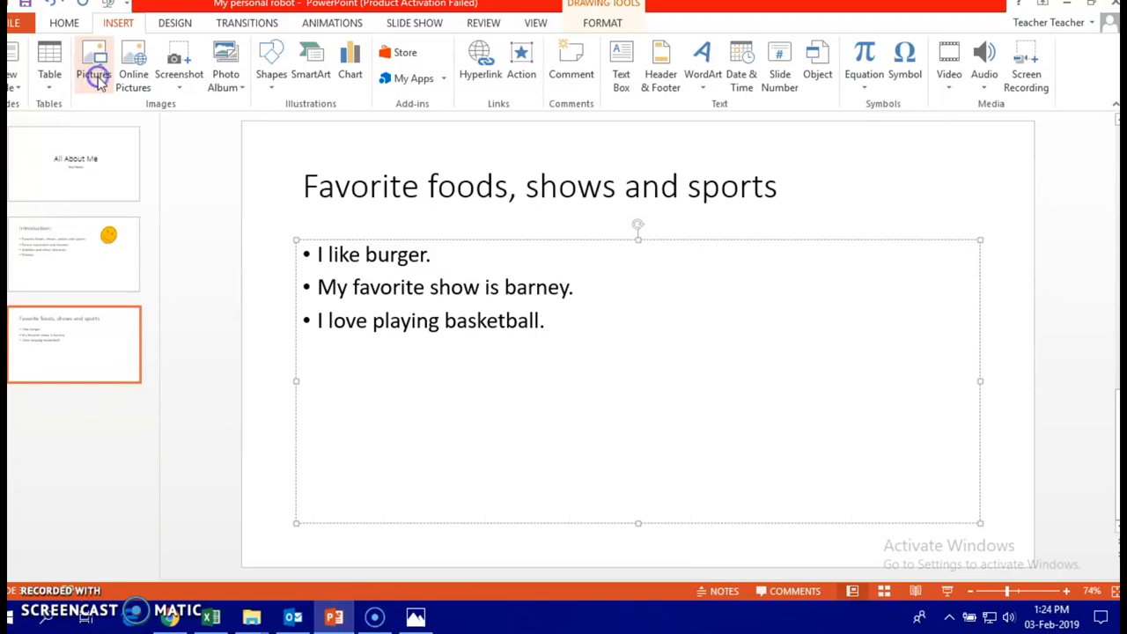
Insert the picnic day photo of children in a sack race and place it below the bullets.
click(93, 67)
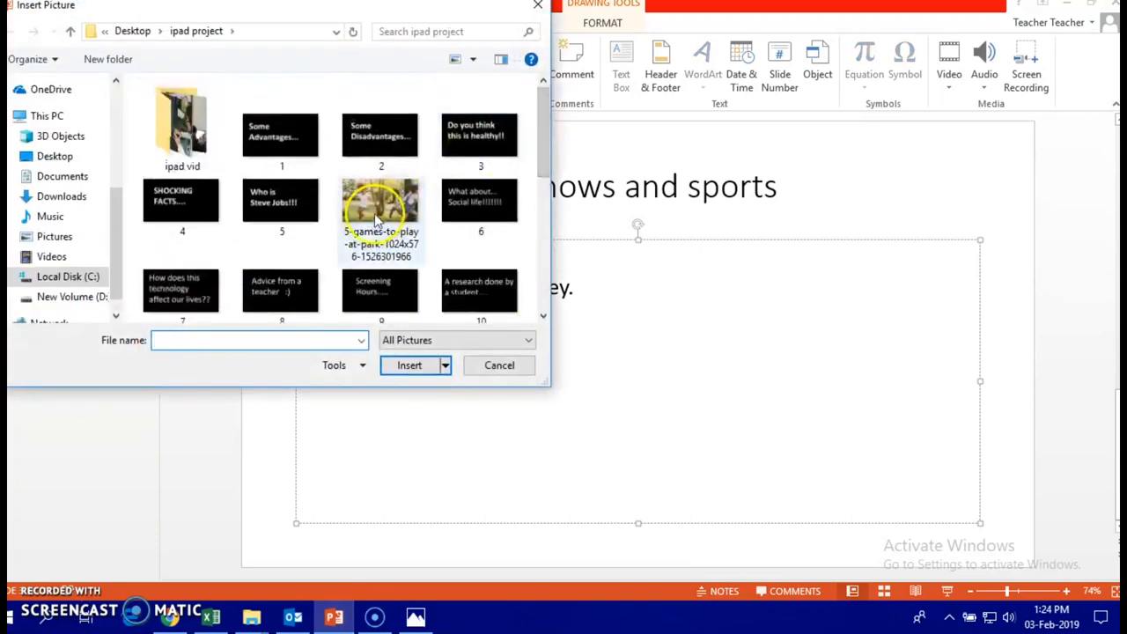
scroll(down, 3)
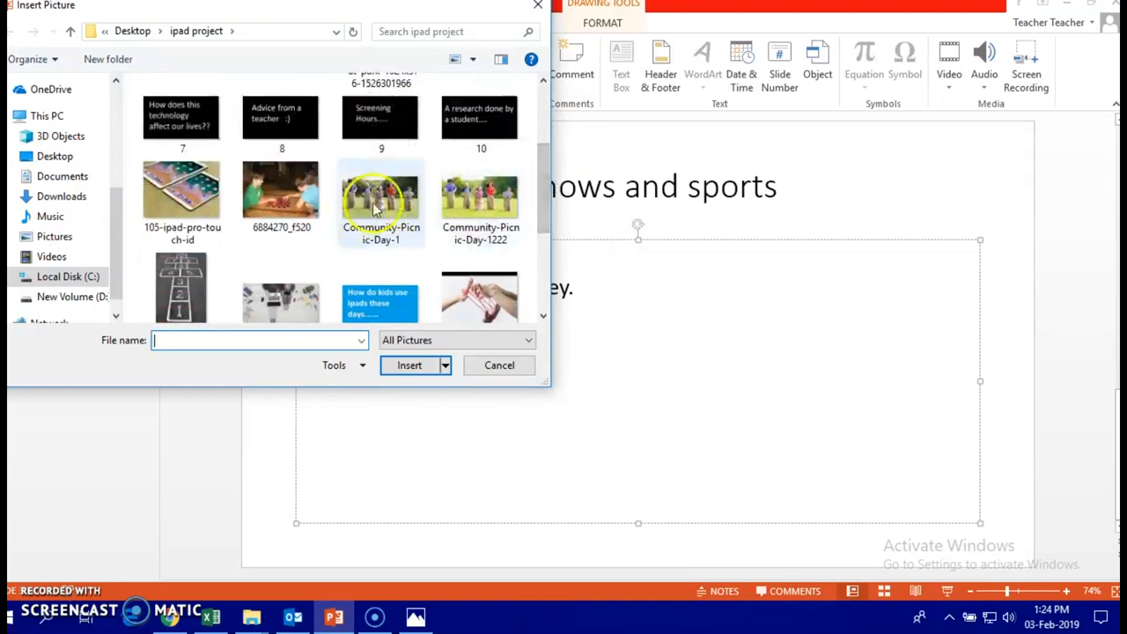
click(500, 364)
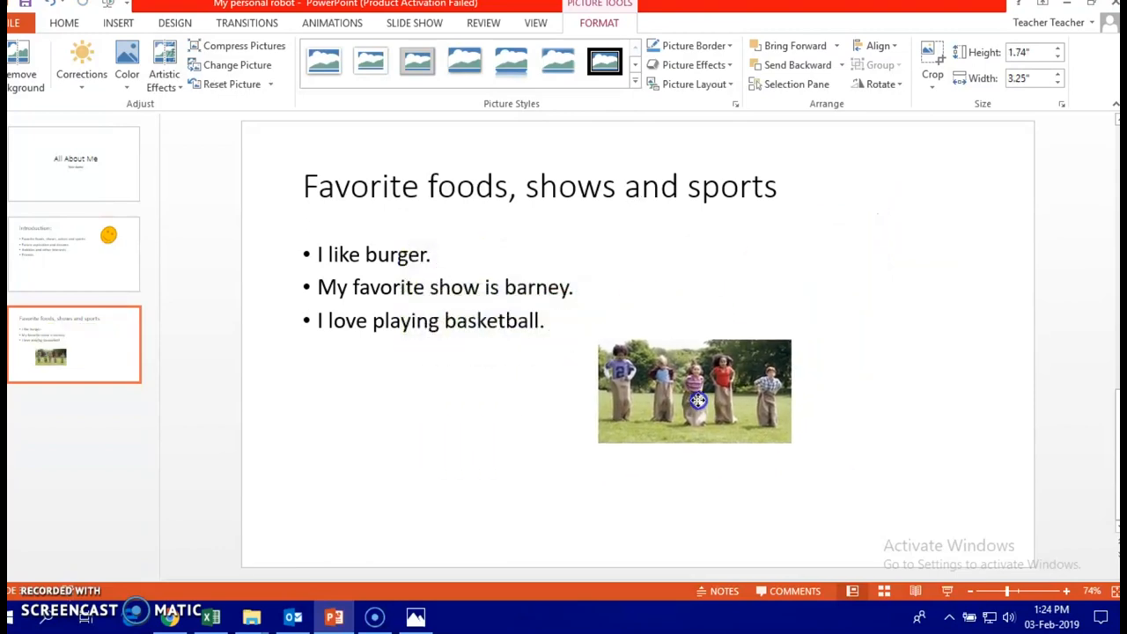
drag(694, 391, 691, 404)
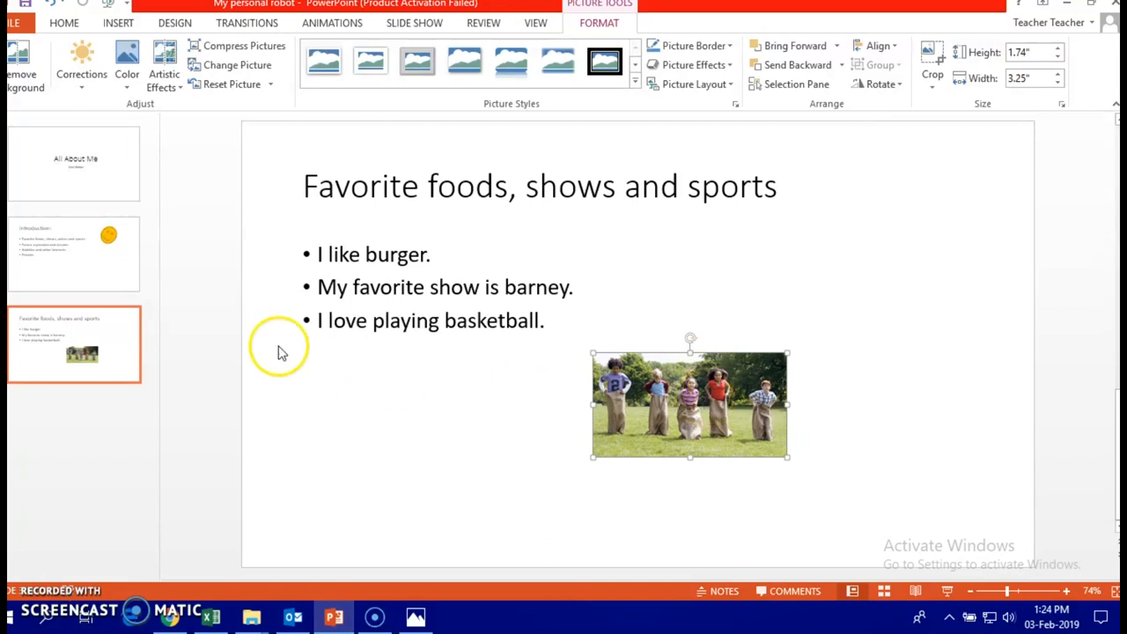
mouse_move(109, 349)
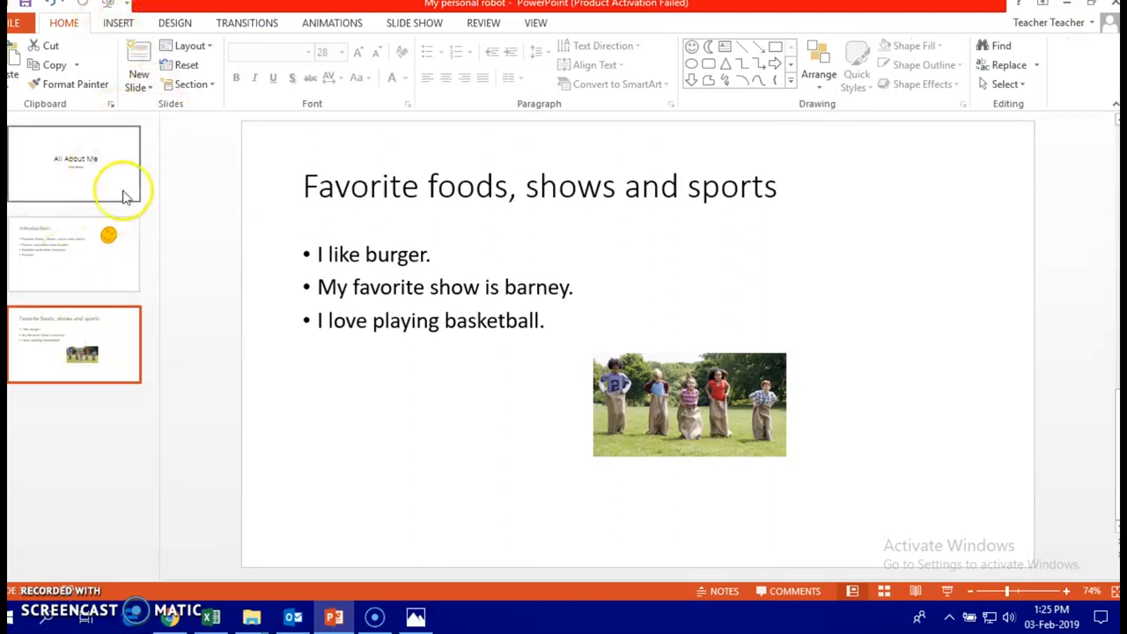
Add a Title and Content slide titled 'Future aspiration and dreams'.
click(137, 62)
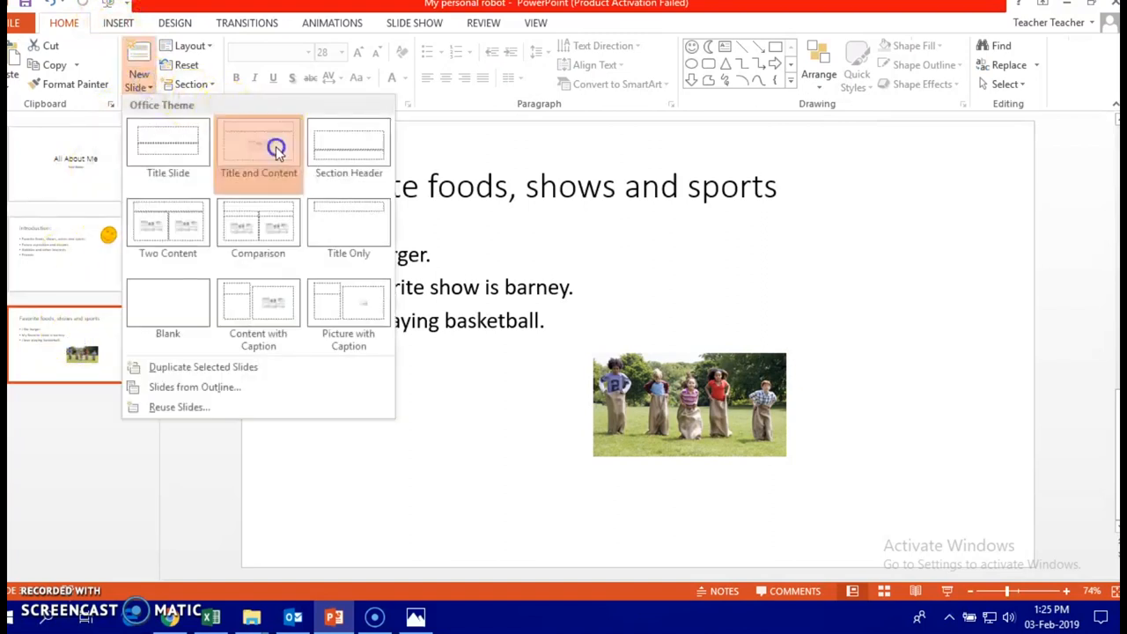
click(257, 149)
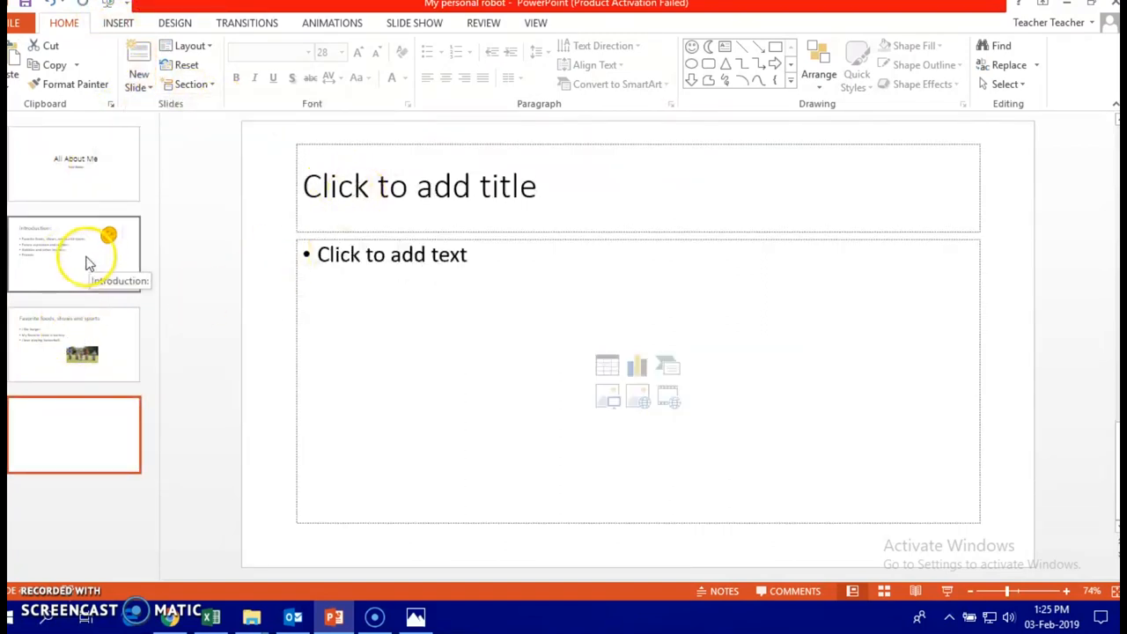
click(74, 253)
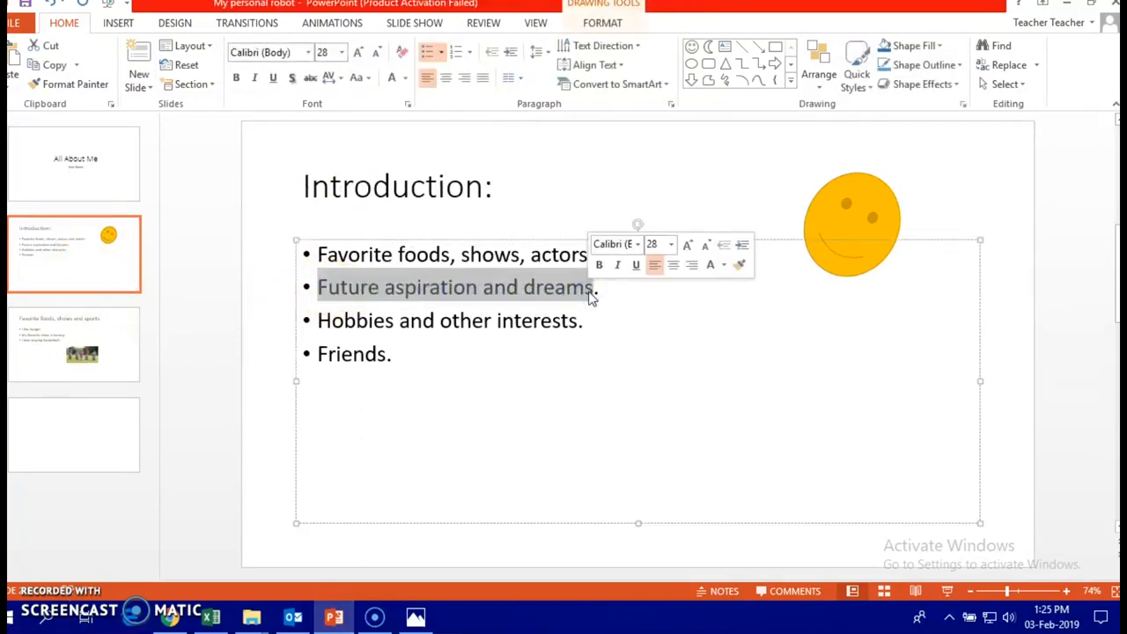
right_click(458, 285)
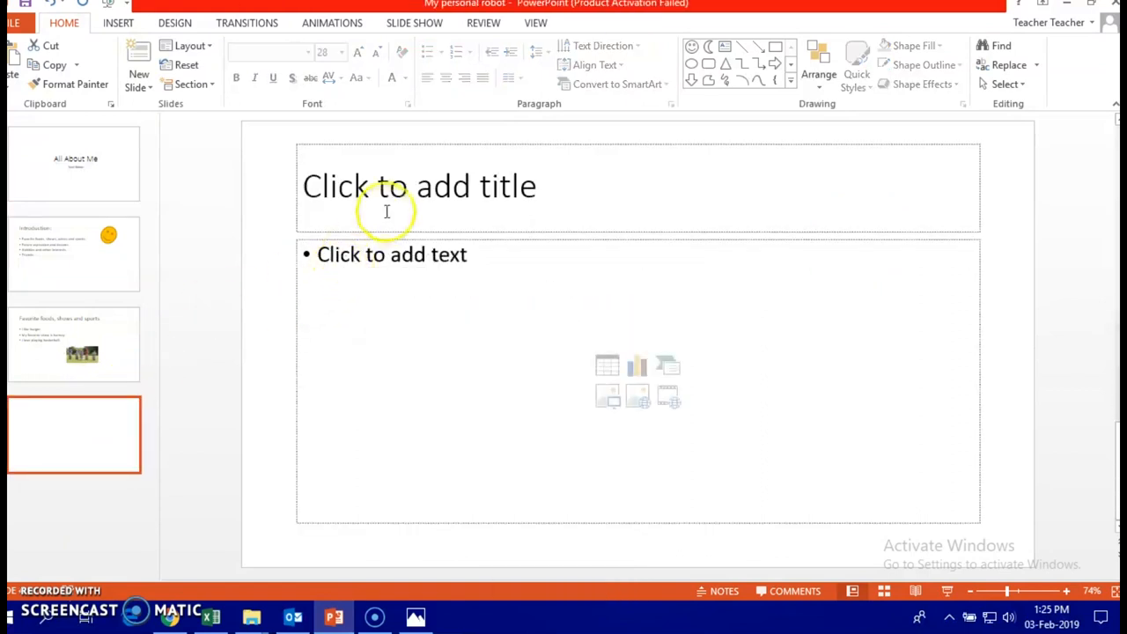
text(Future aspiration and dreams)
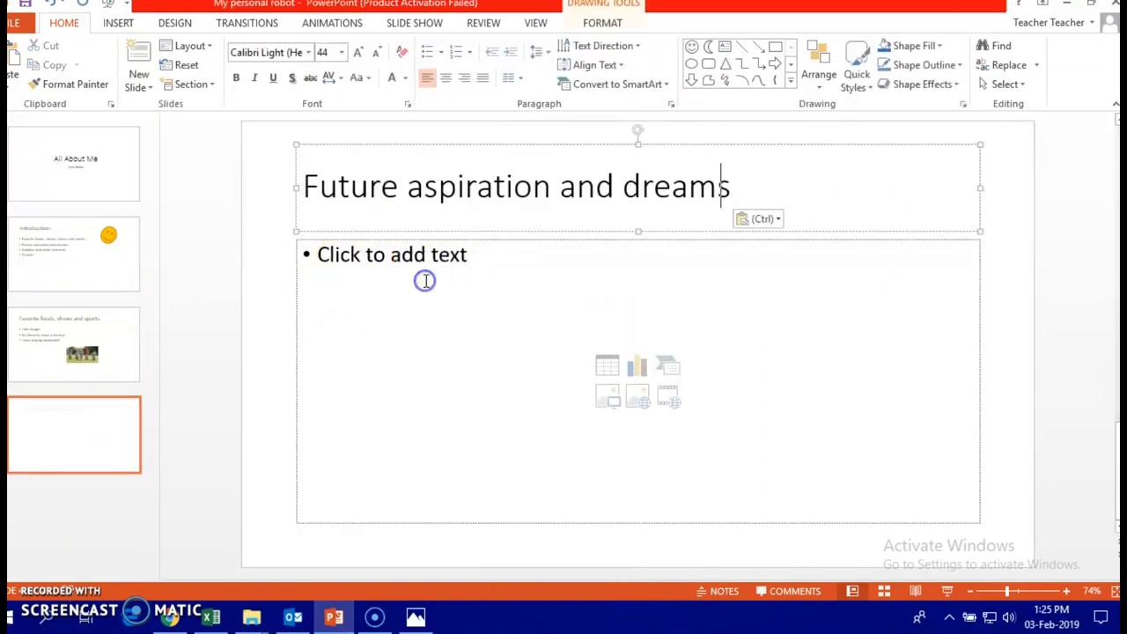
Write the bullet 'I have a big dream, I want to be a Doctor.'.
click(406, 271)
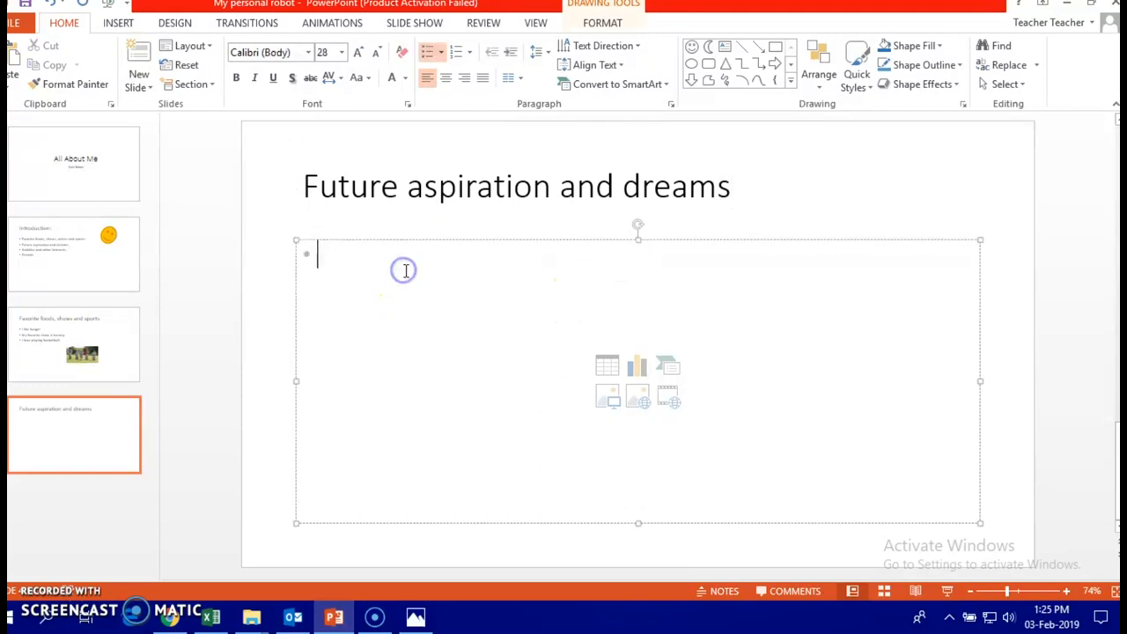
text(I)
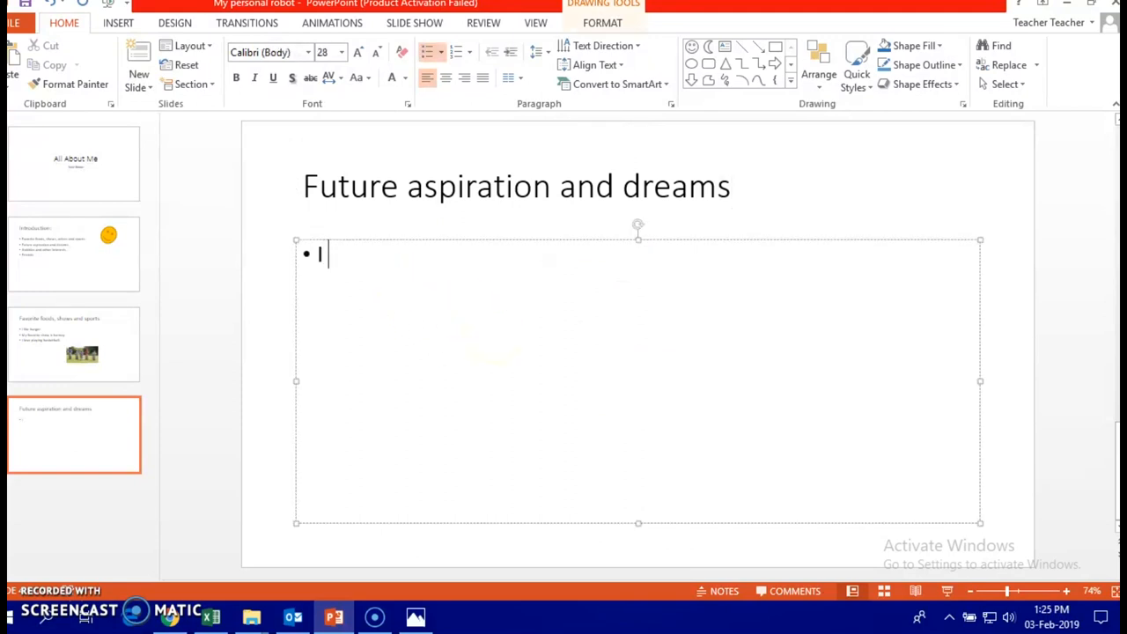
text(have a b)
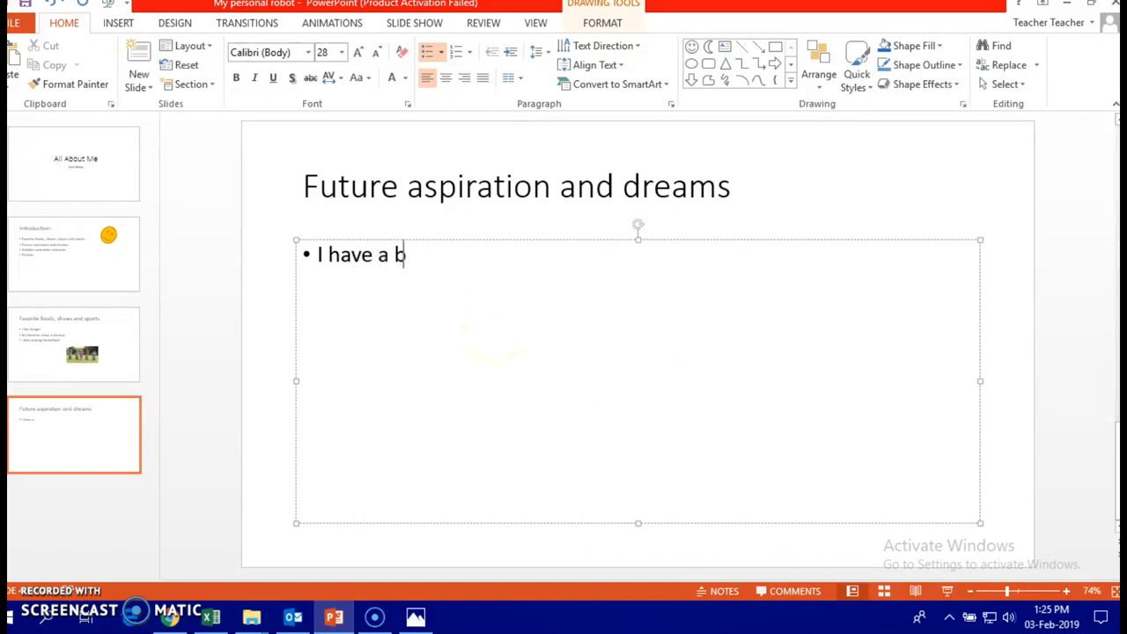
text(ig deam,)
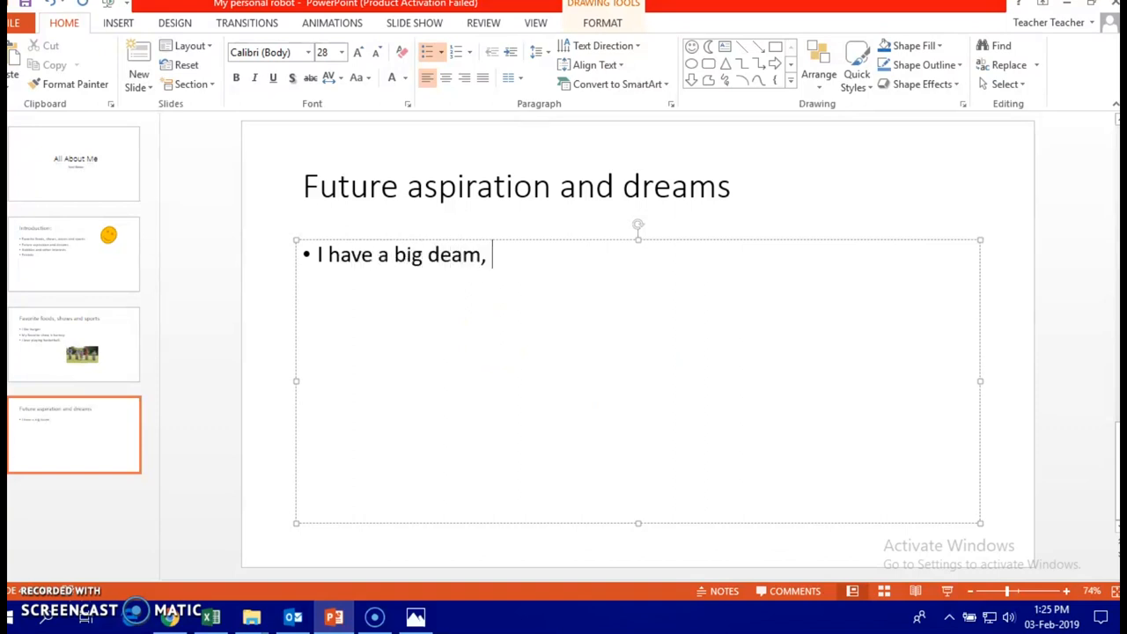
text(I wanna)
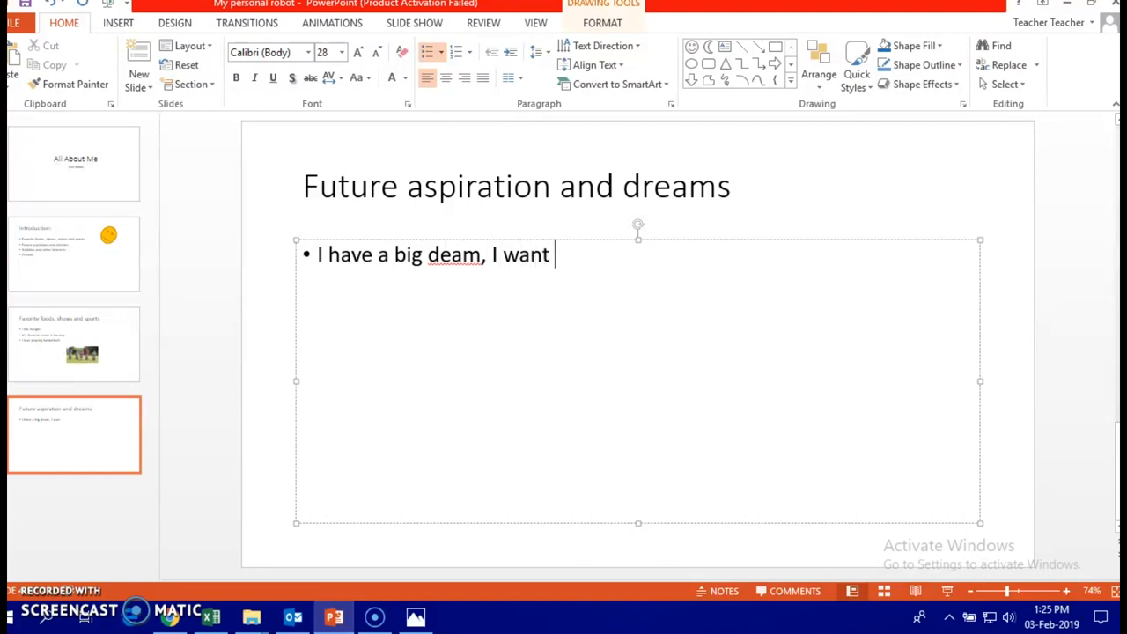
text(to be a)
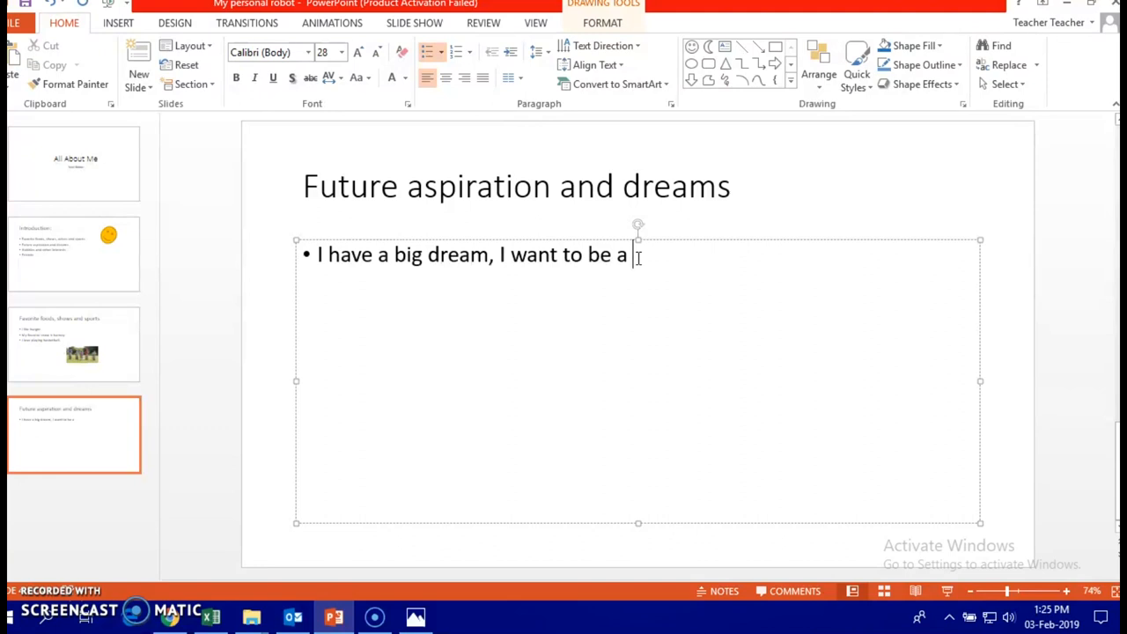
text(Doc)
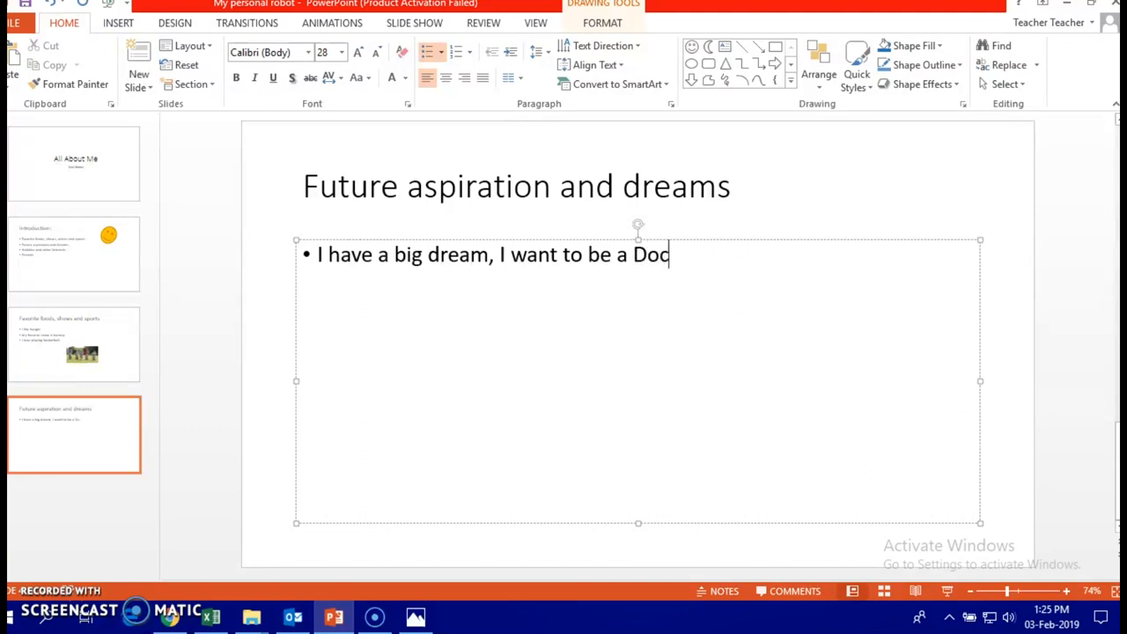
text(tor.)
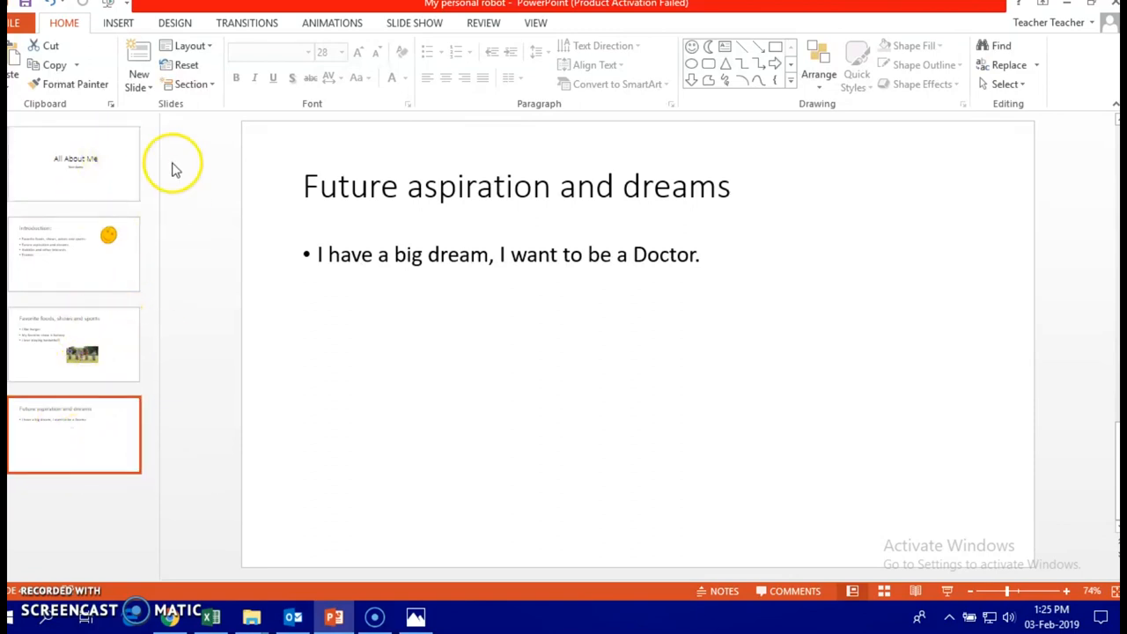
Add a Title and Content slide titled 'Hobbies and other interests'.
click(137, 56)
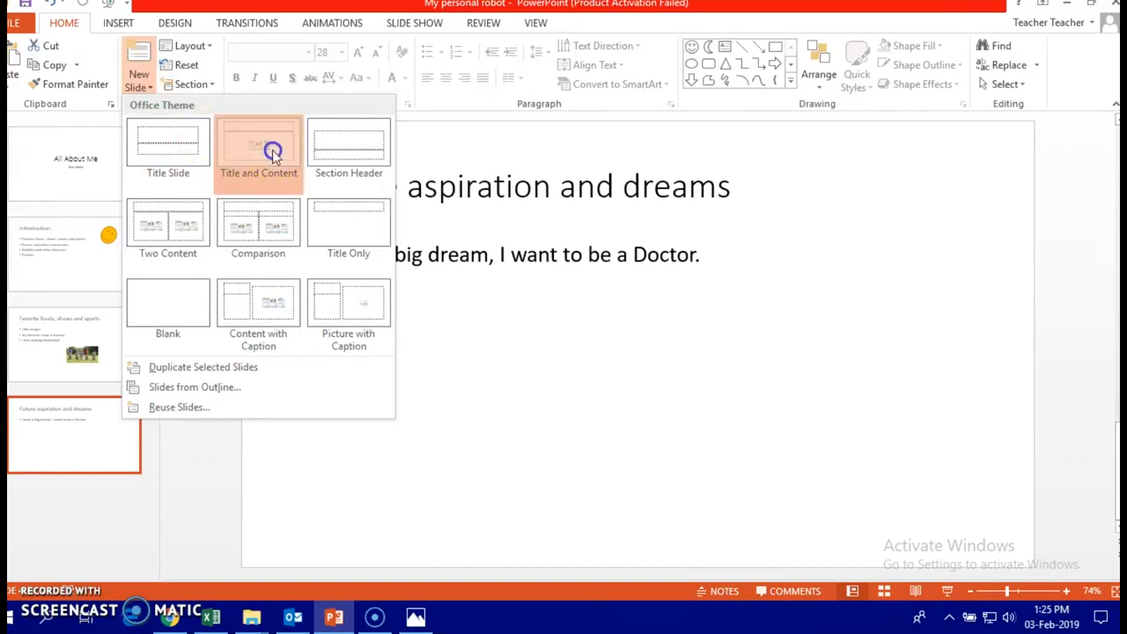
click(257, 145)
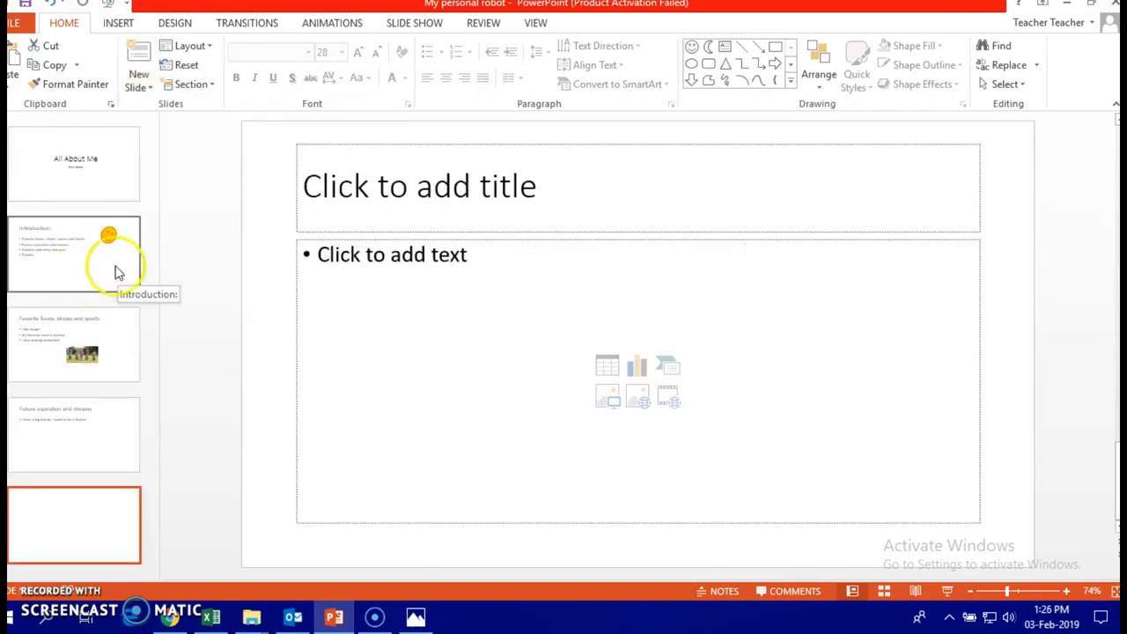
click(74, 254)
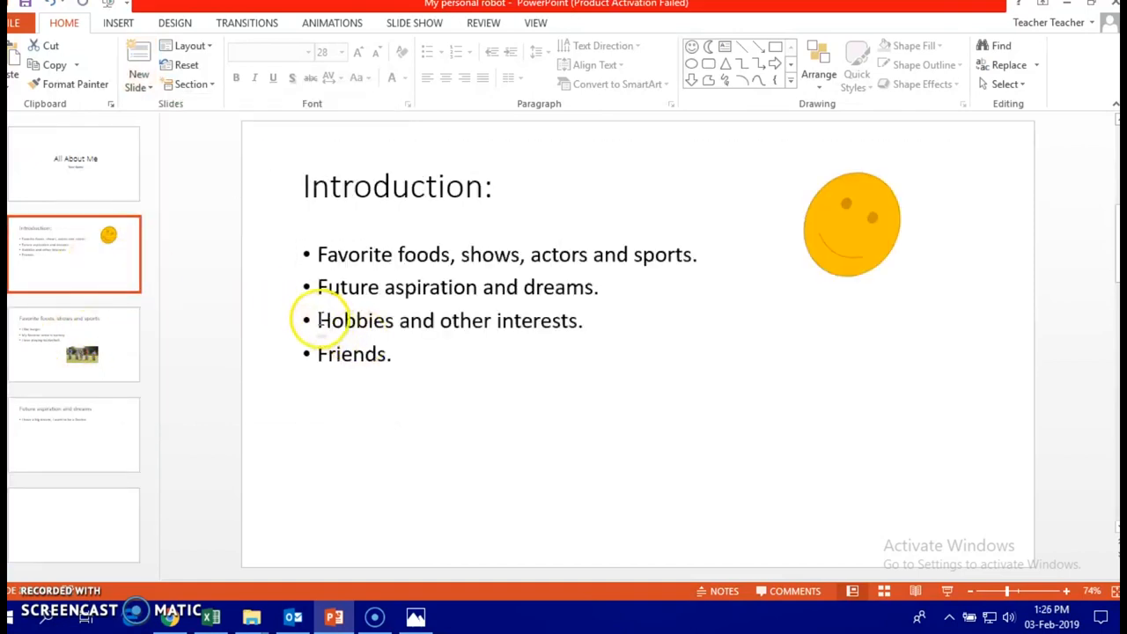
triple_click(443, 320)
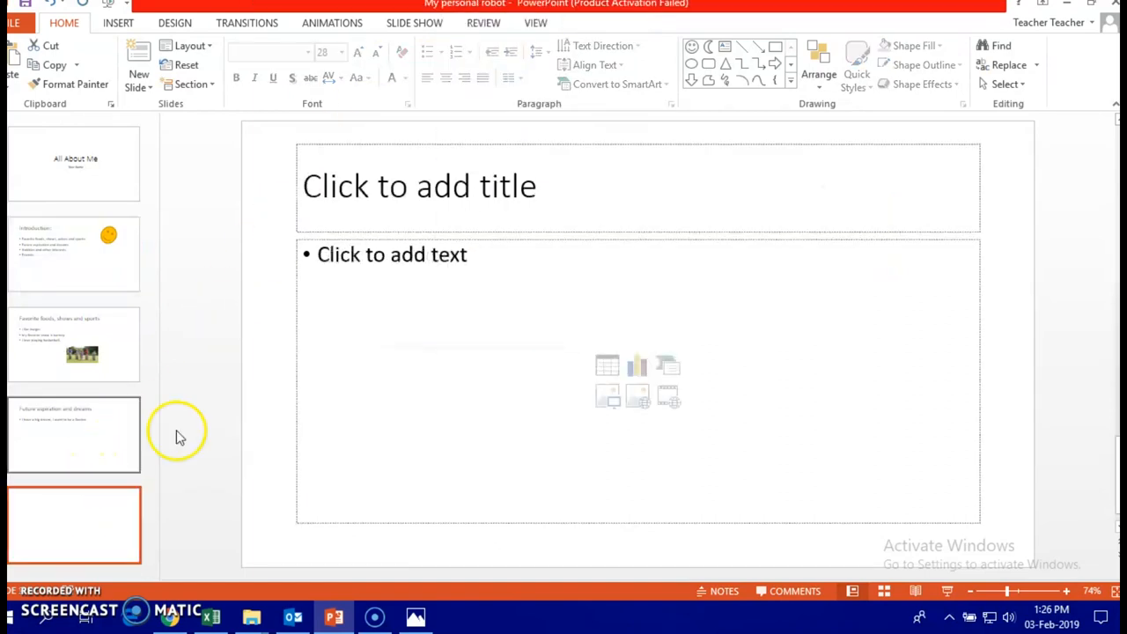
text(Hobbies and other interests)
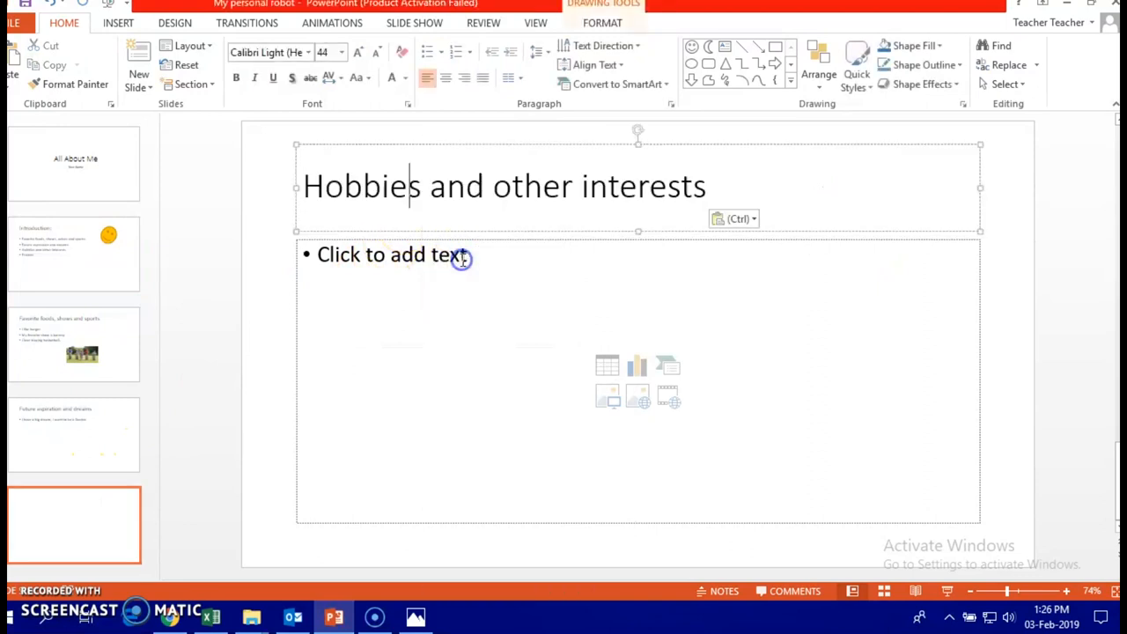
Write the bullet 'I like reading in my spare time...'.
click(407, 296)
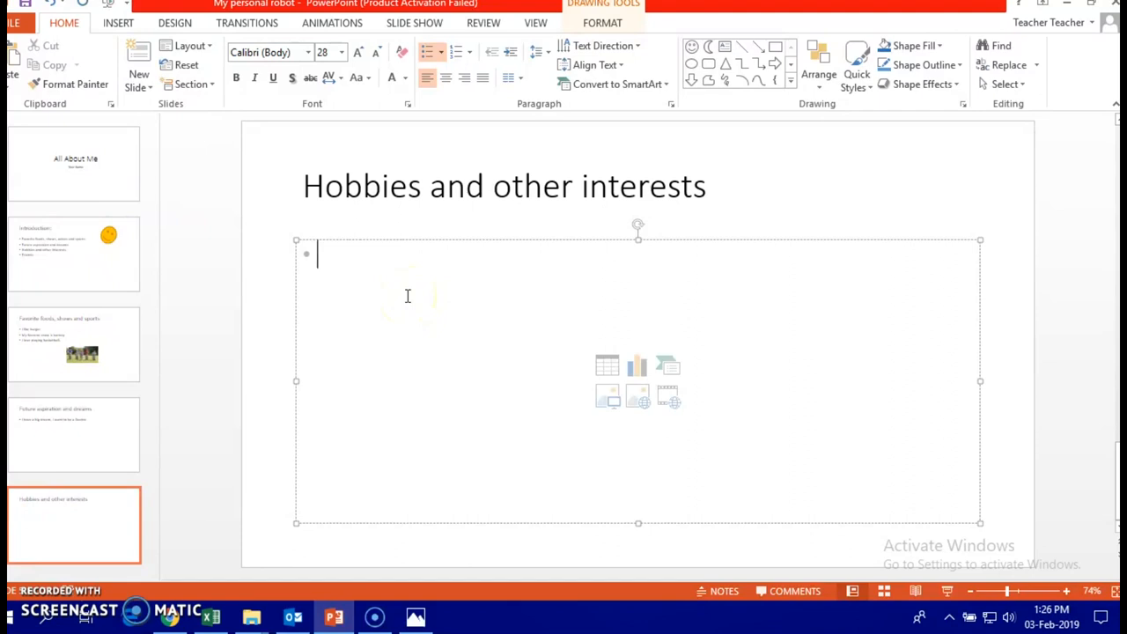
text(I I)
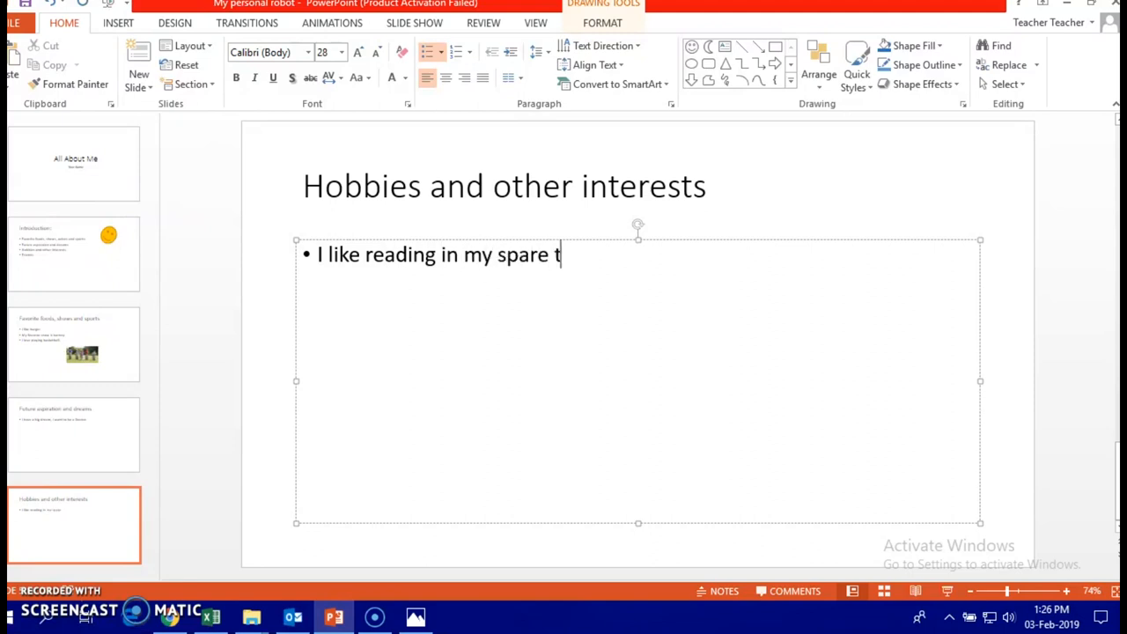
text(ime...)
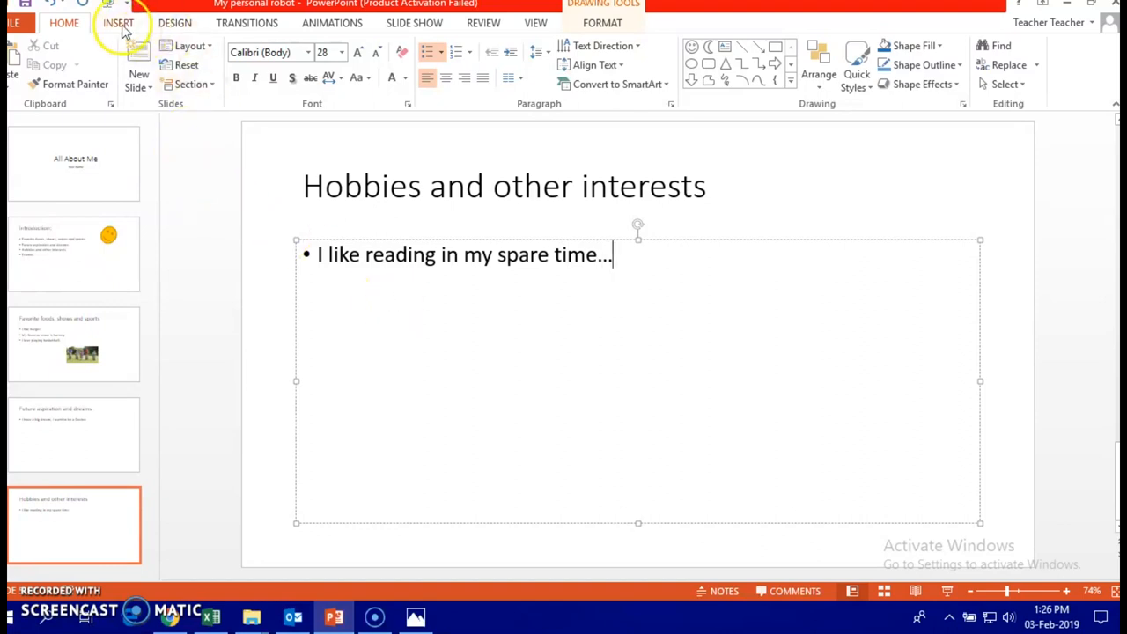
Insert a Bing online picture for 'reading book' and shrink it to fit below the text.
click(118, 21)
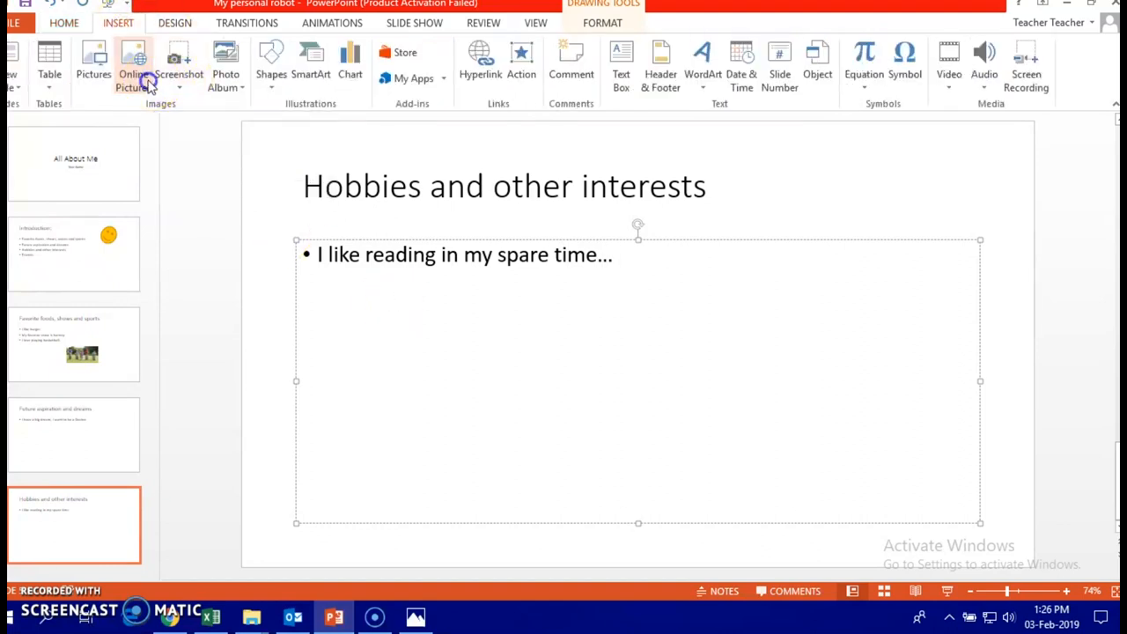
click(133, 67)
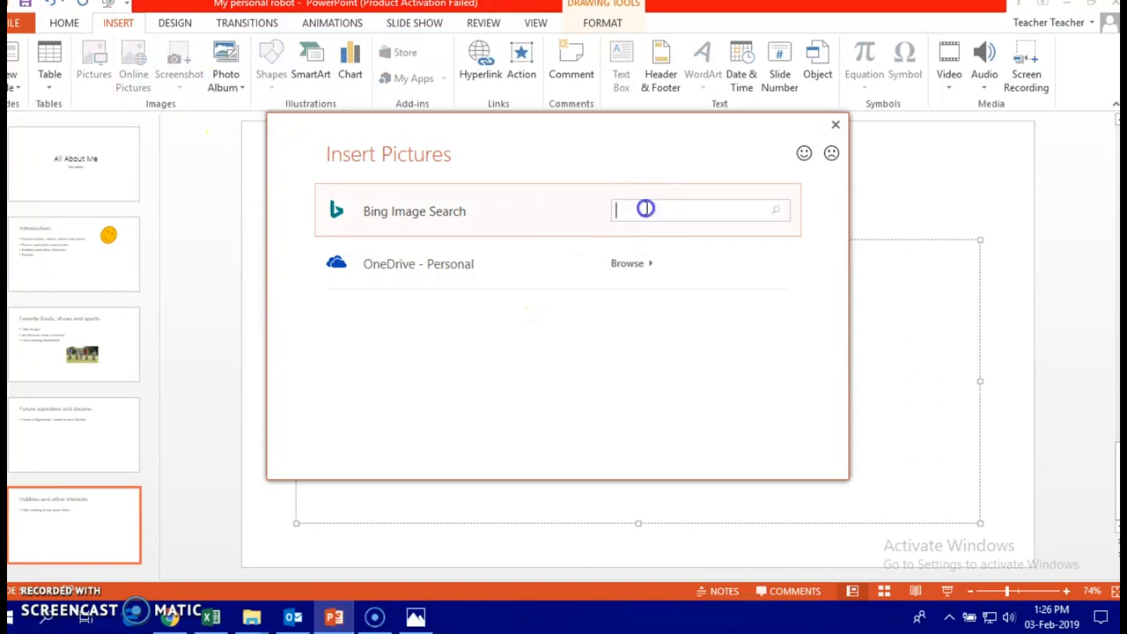
text(ree)
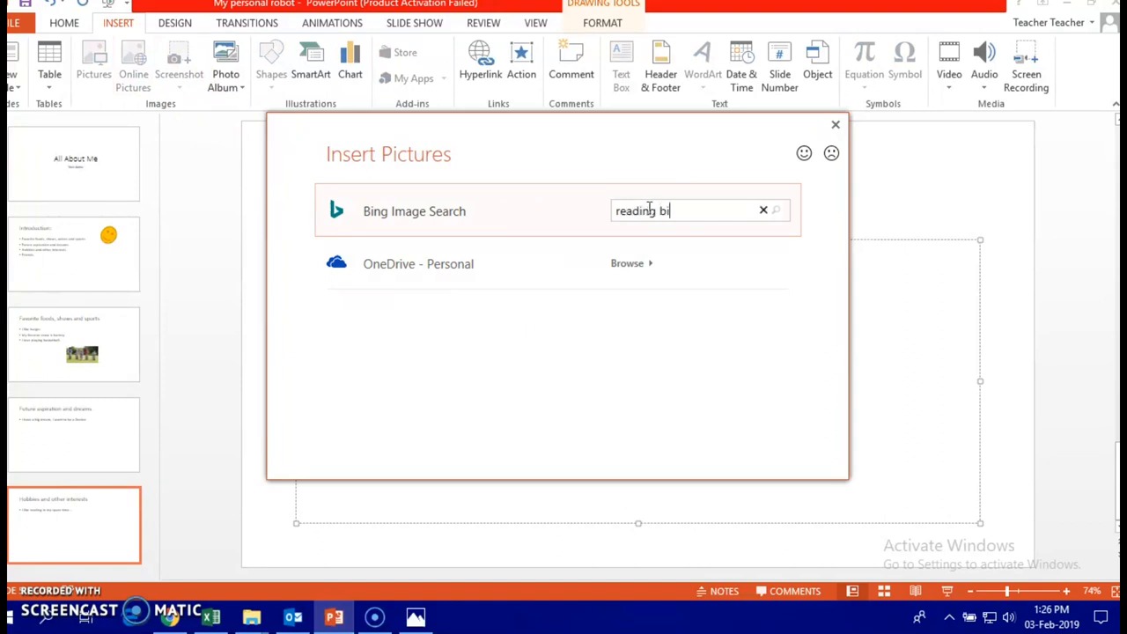
text(ook)
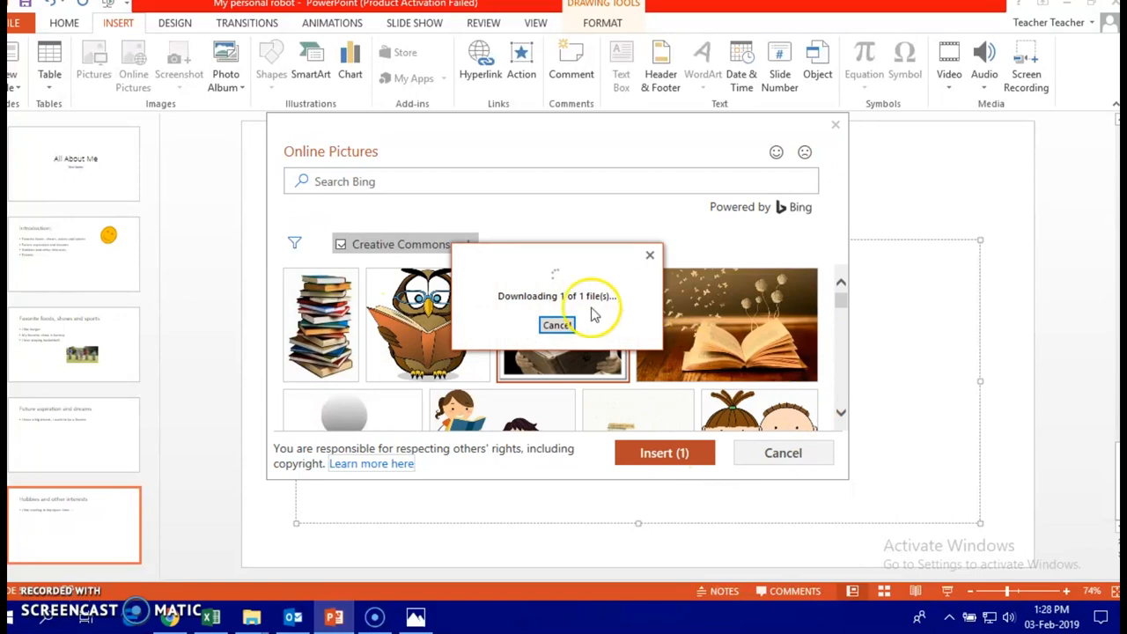
click(664, 452)
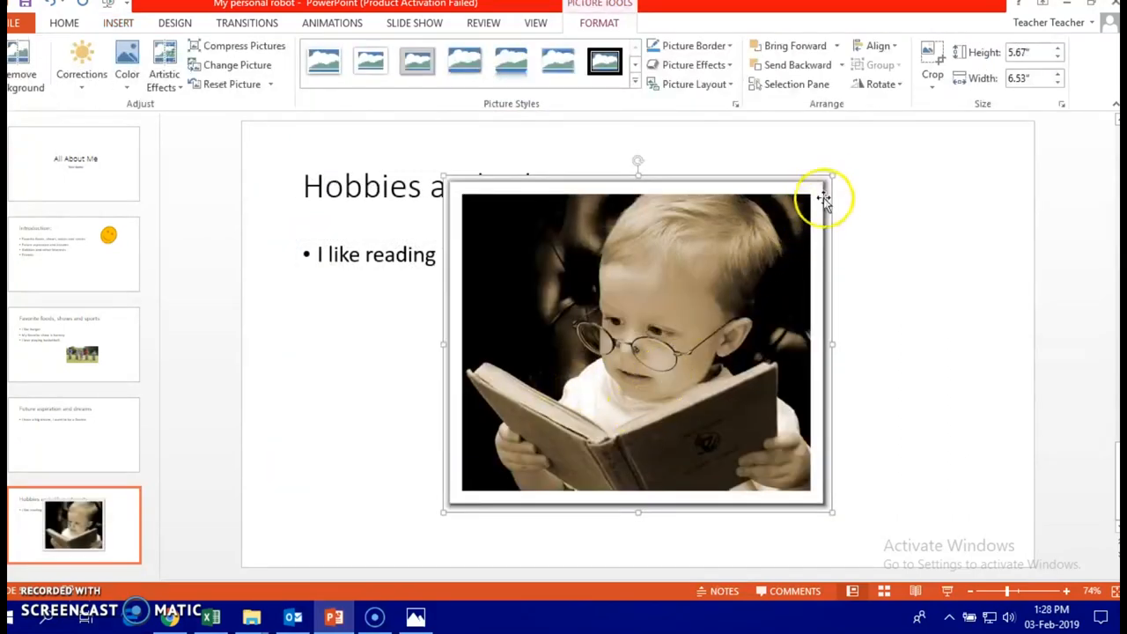
drag(824, 197, 650, 315)
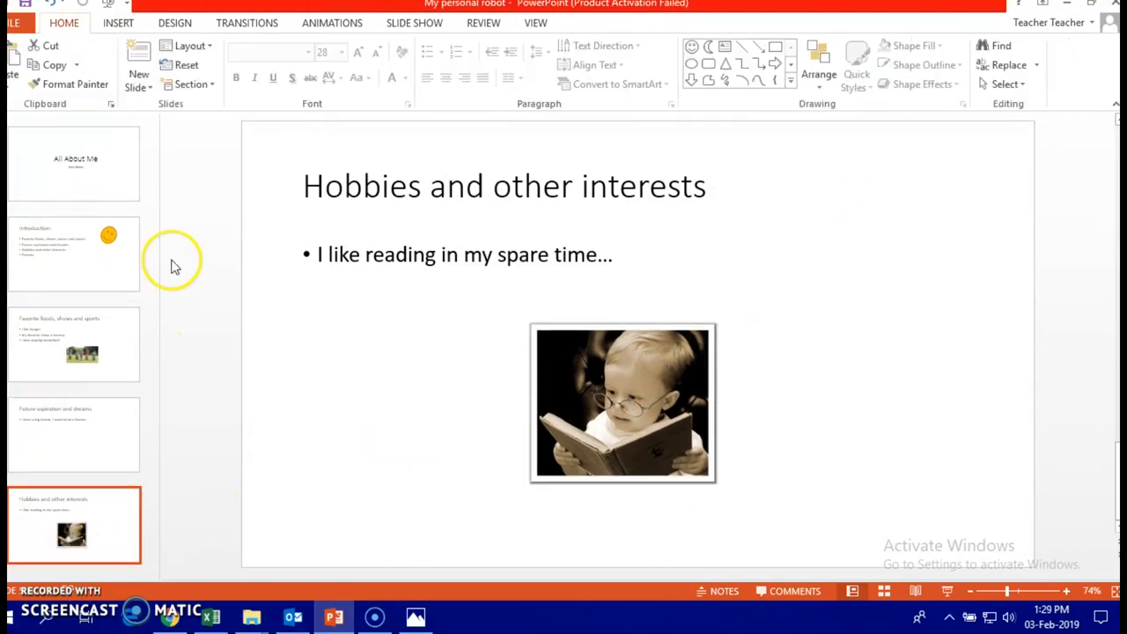
mouse_move(62, 599)
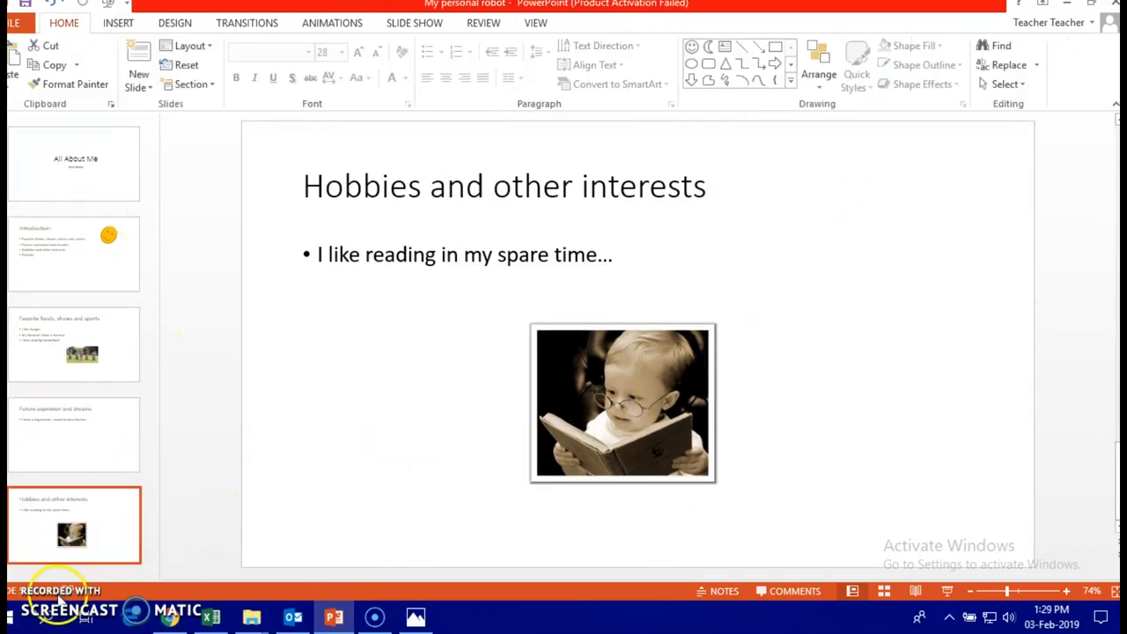